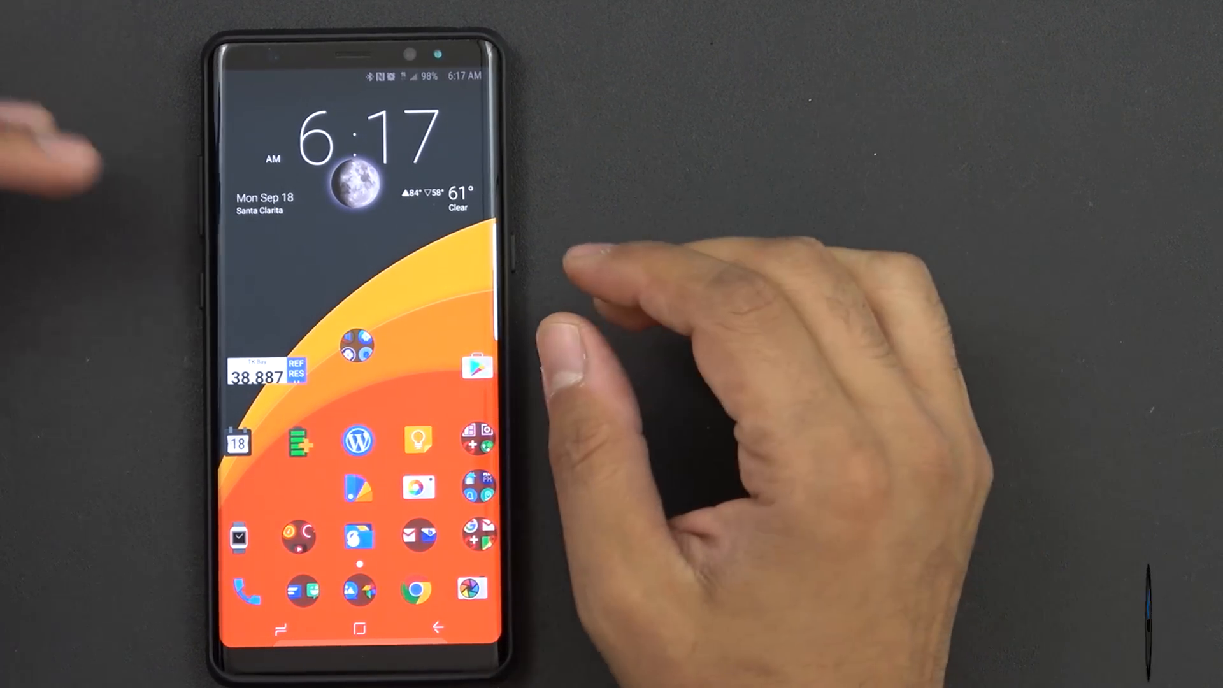
# Step: Open the home-screen folder holding Shush!, BK Disabler, SystemUI Tuner and Substratum
pyautogui.click(357, 365)
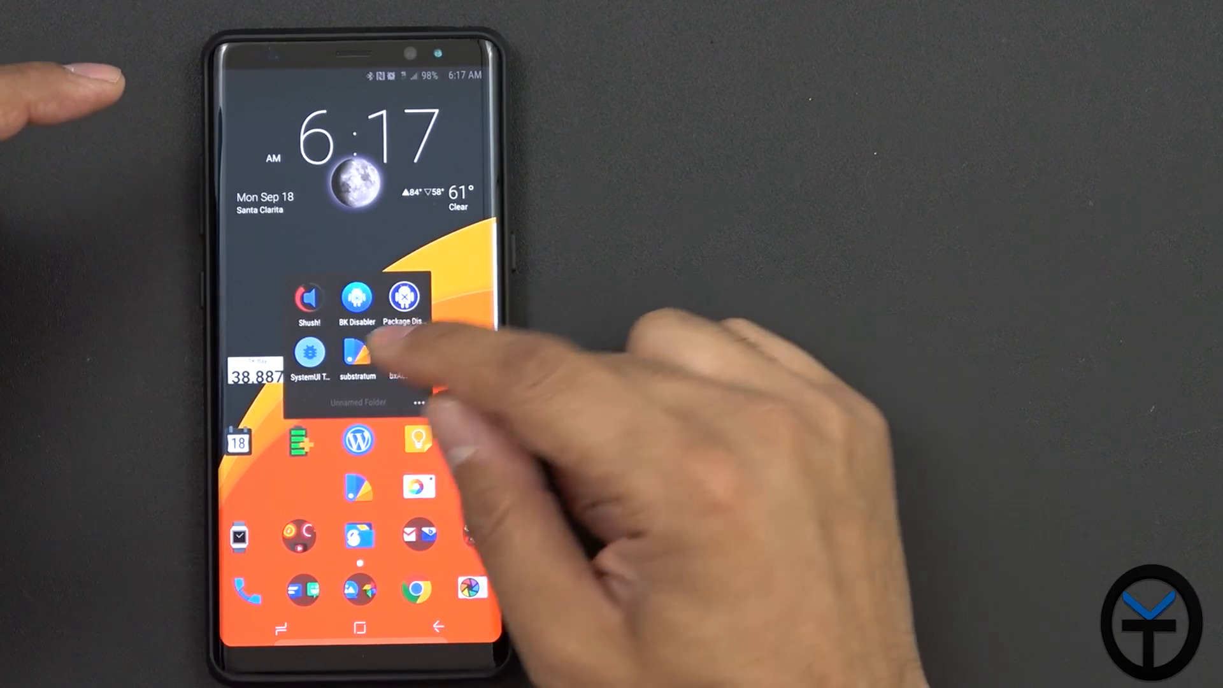
# Step: Launch Substratum and view the Swift Black overlay list for Samsung S8
pyautogui.click(358, 355)
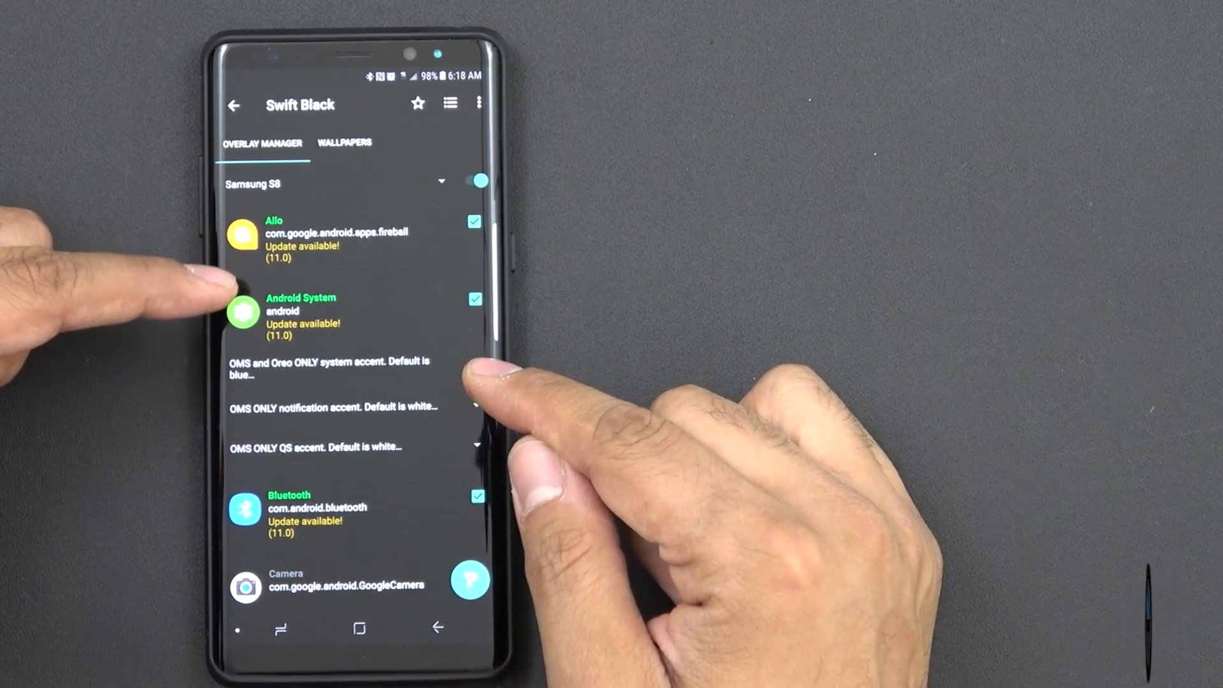
# Step: Scroll Swift Black overlays down to WhatsApp and YouTube, then view dark-themed Settings
pyautogui.scroll(-3)
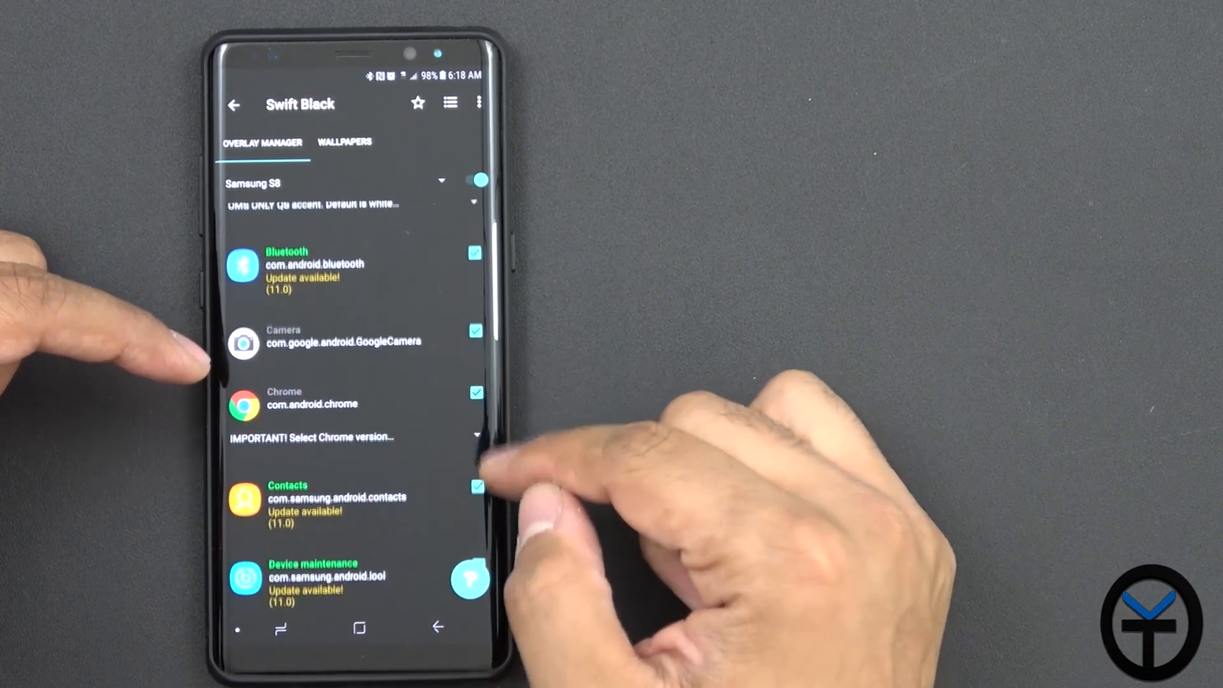
pyautogui.scroll(-3)
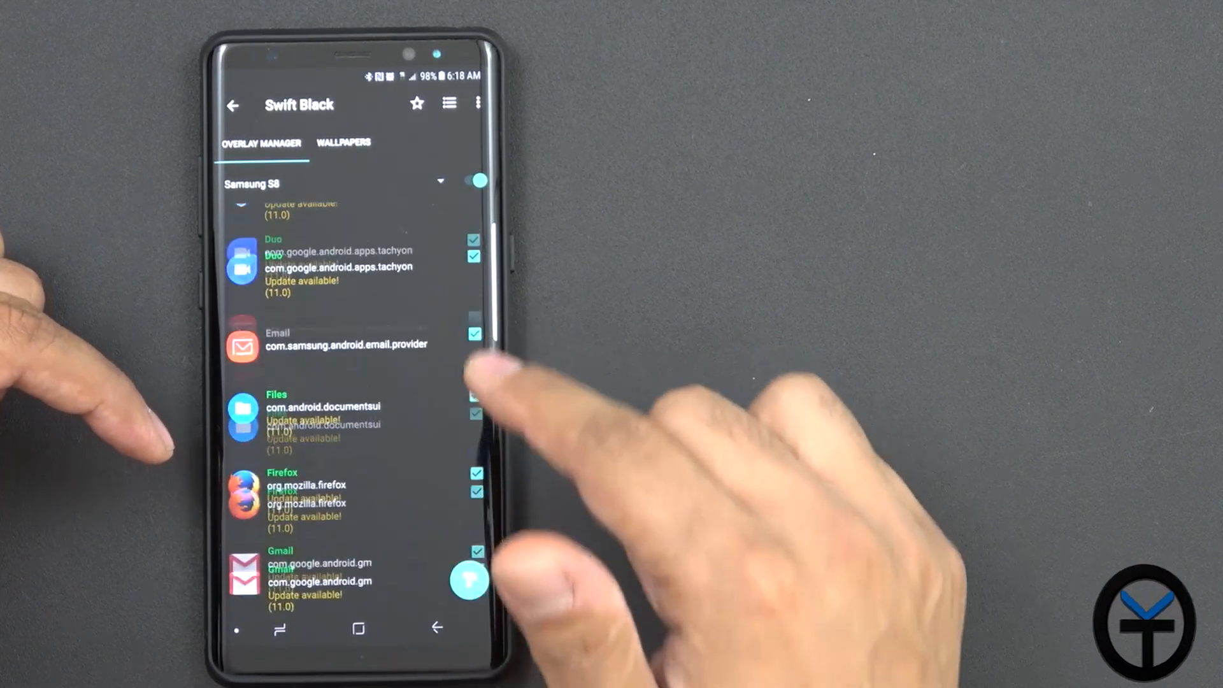
pyautogui.scroll(-3)
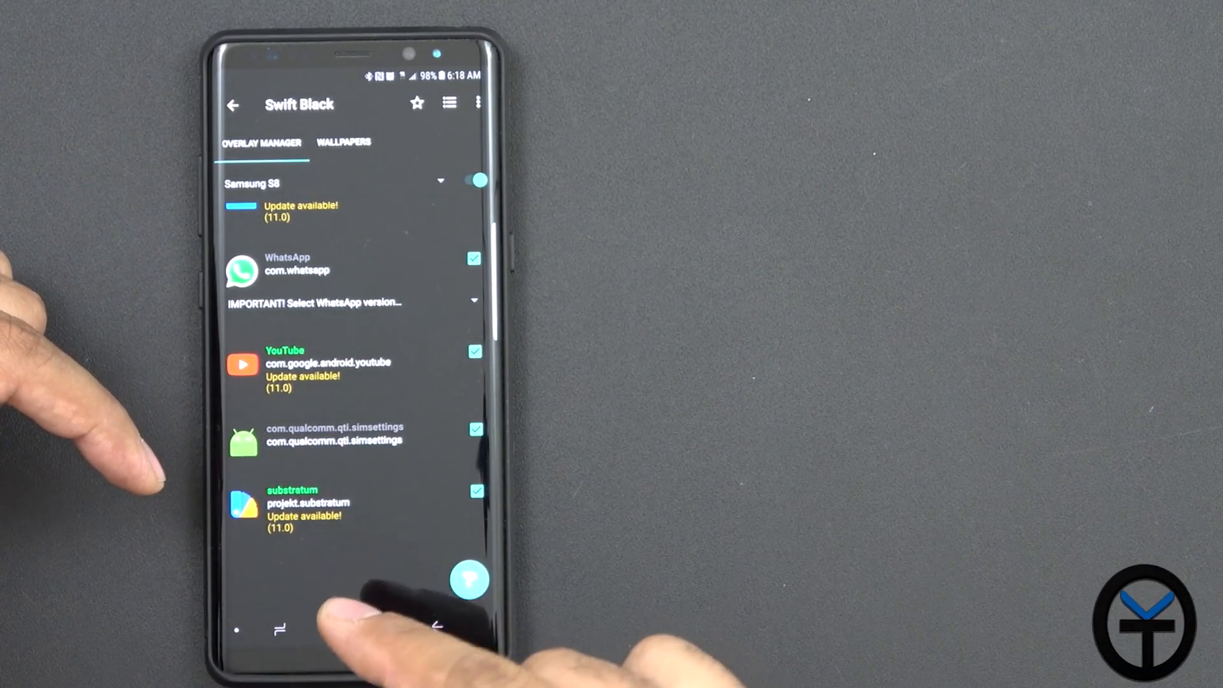
pyautogui.click(357, 628)
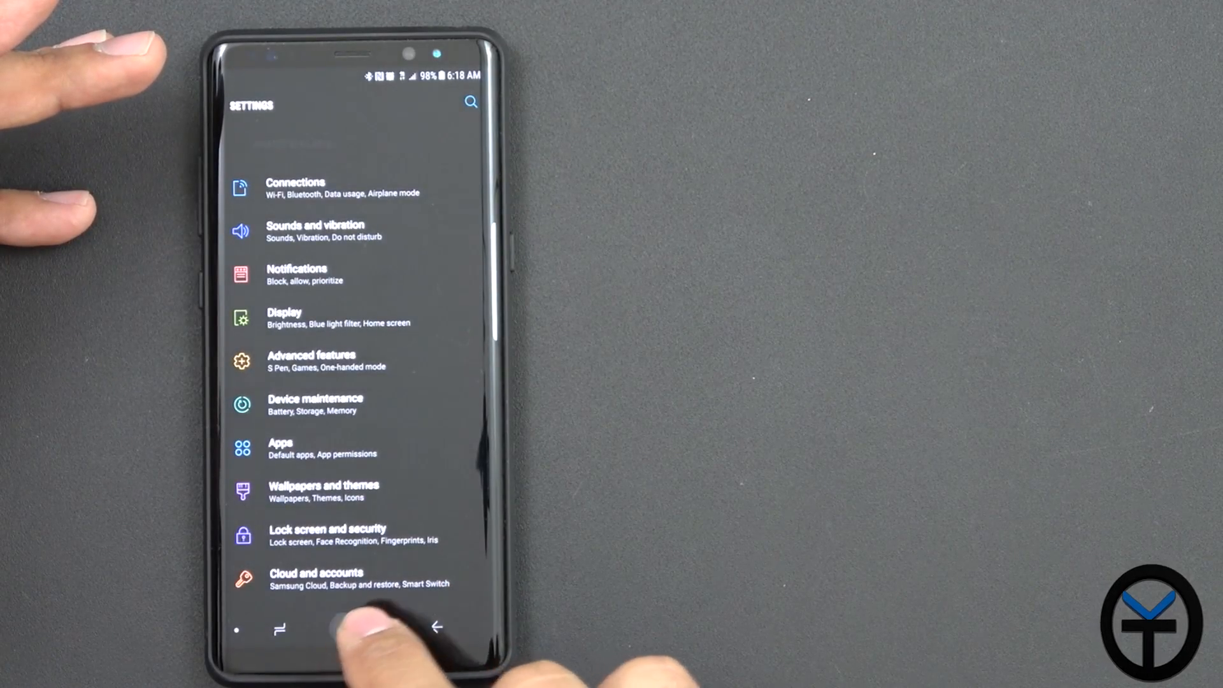
# Step: Go home from Settings and show recent apps with Play Store, Twitter and Substratum
pyautogui.click(357, 628)
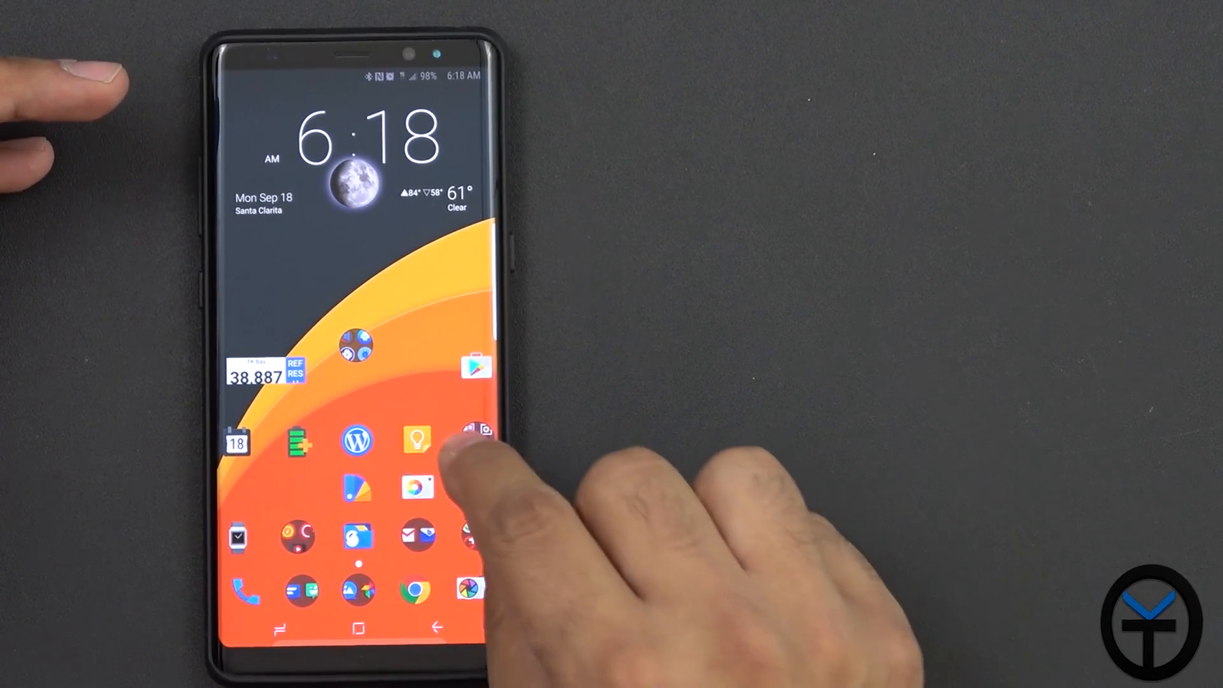
pyautogui.click(419, 440)
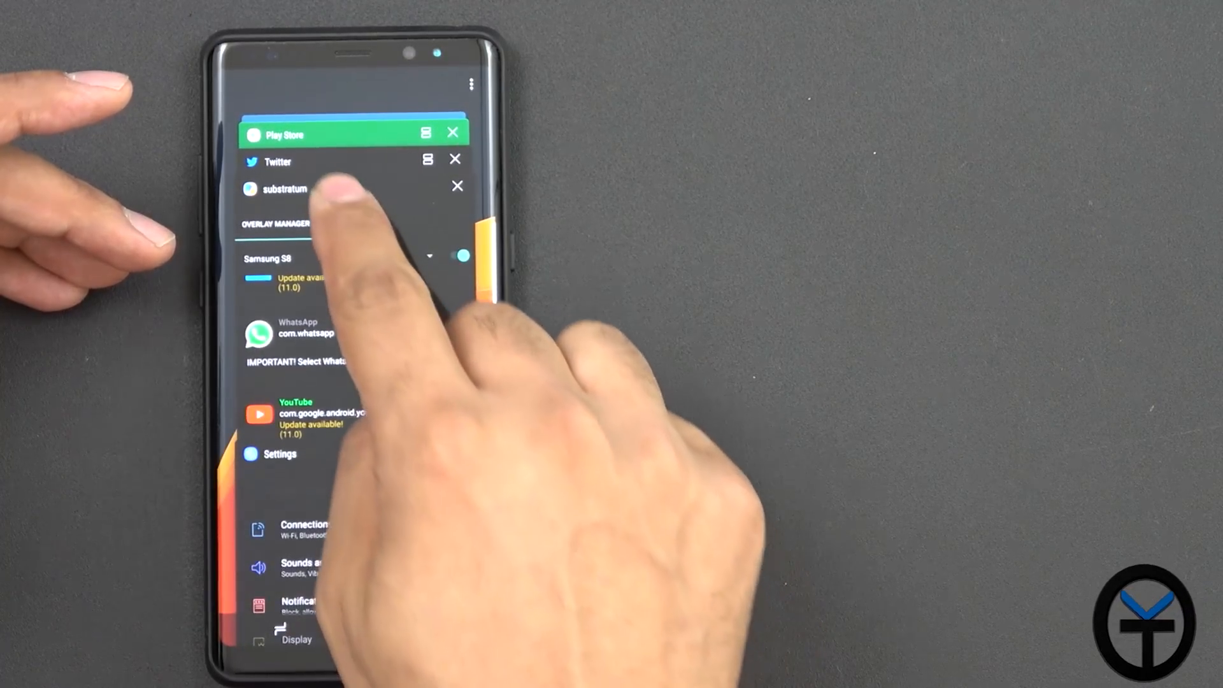
# Step: View Twitter's dark timeline, then switch back to Substratum's Swift Black overlay list
pyautogui.click(277, 161)
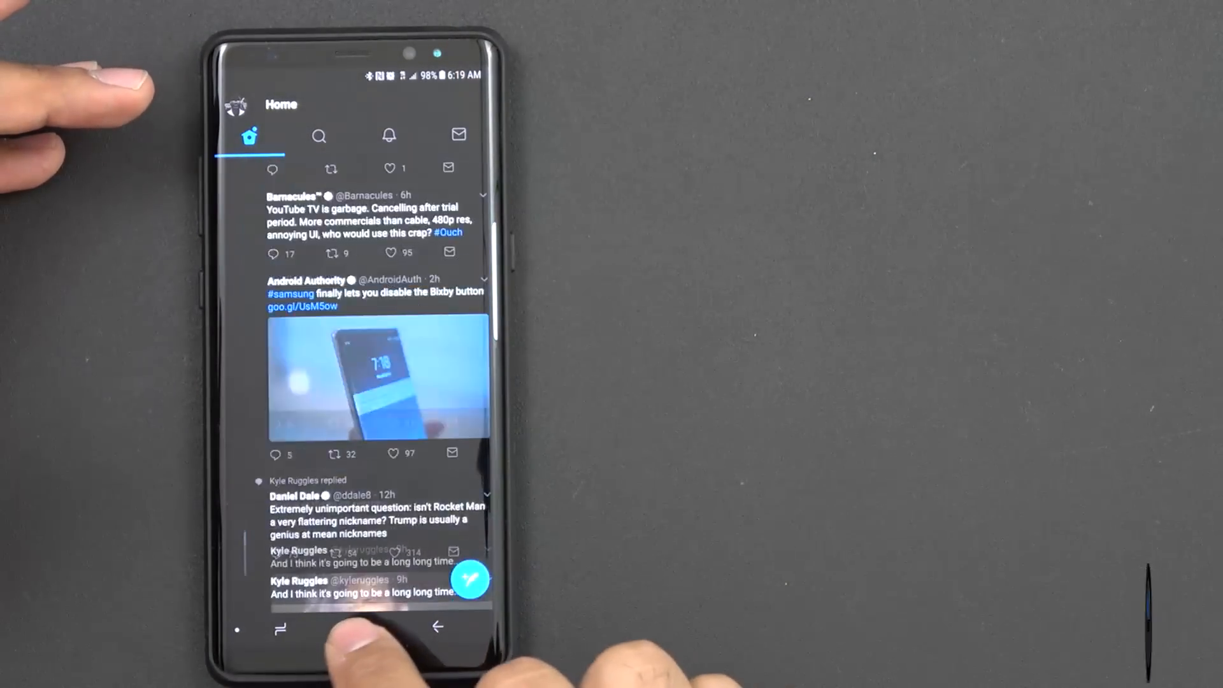
pyautogui.click(358, 627)
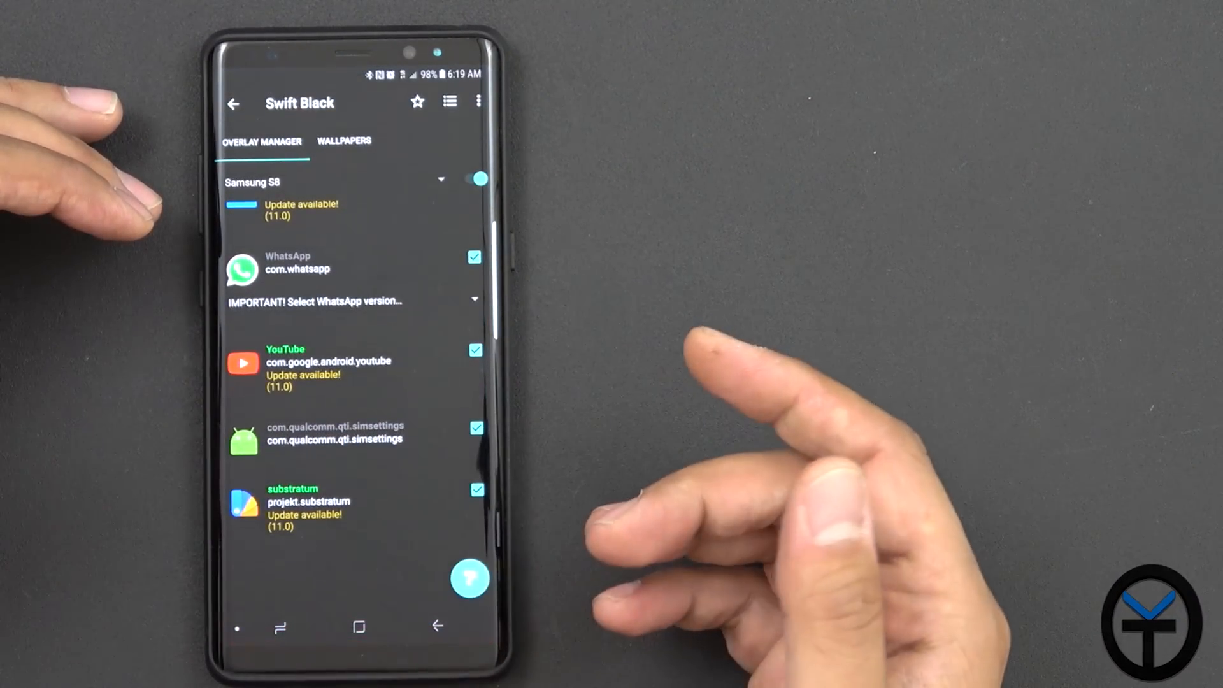
# Step: Review Substratum's installed Swift Black overlays, then return to the home screen
pyautogui.click(233, 103)
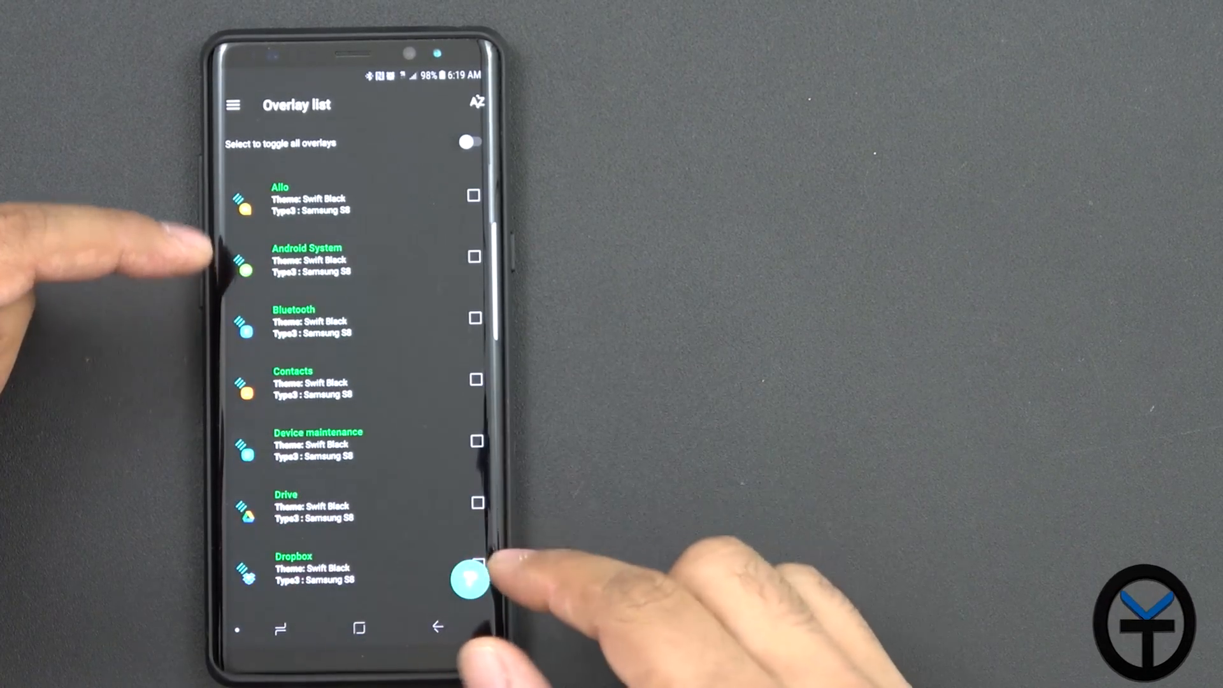
pyautogui.click(476, 503)
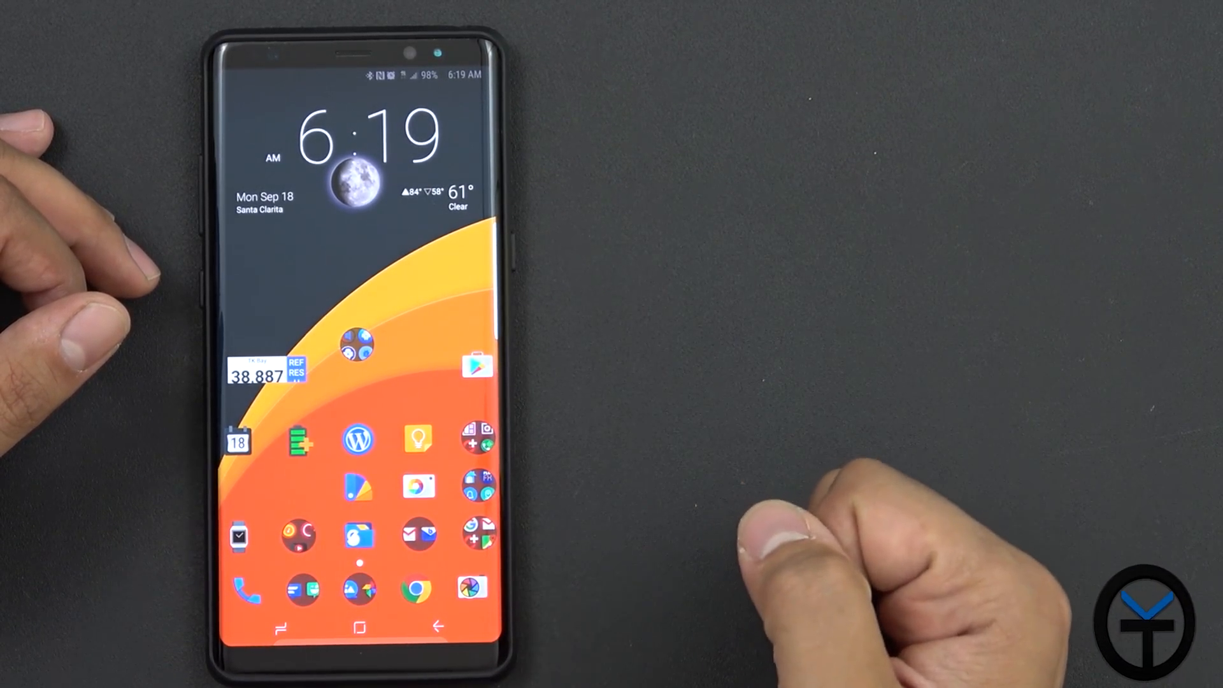
# Step: Launch SystemUI Tuner, enter the tweaks menu and browse the Status Bar icon toggles
pyautogui.click(357, 344)
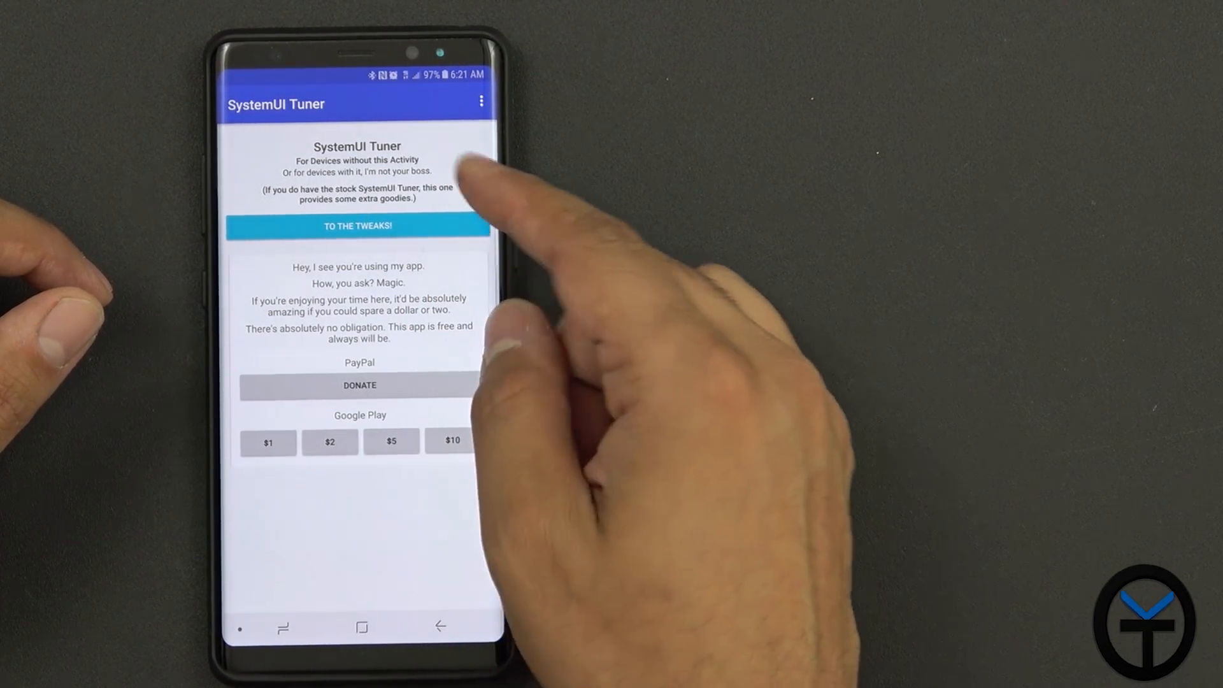
pyautogui.click(481, 102)
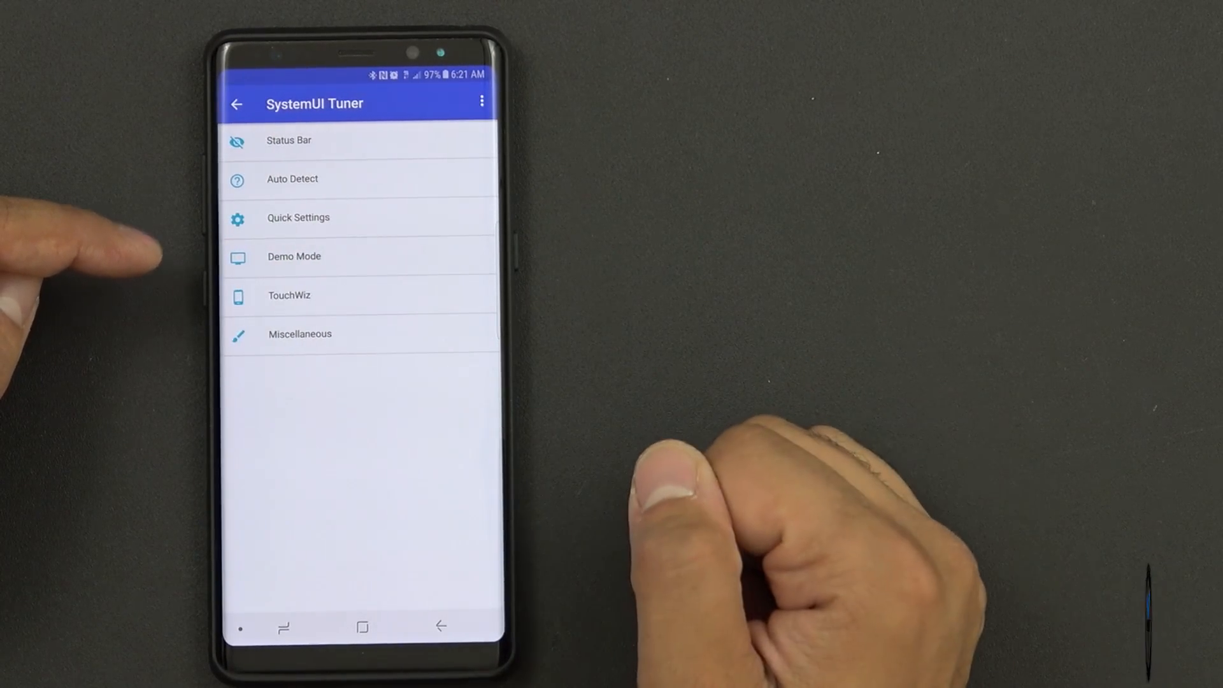
pyautogui.click(288, 140)
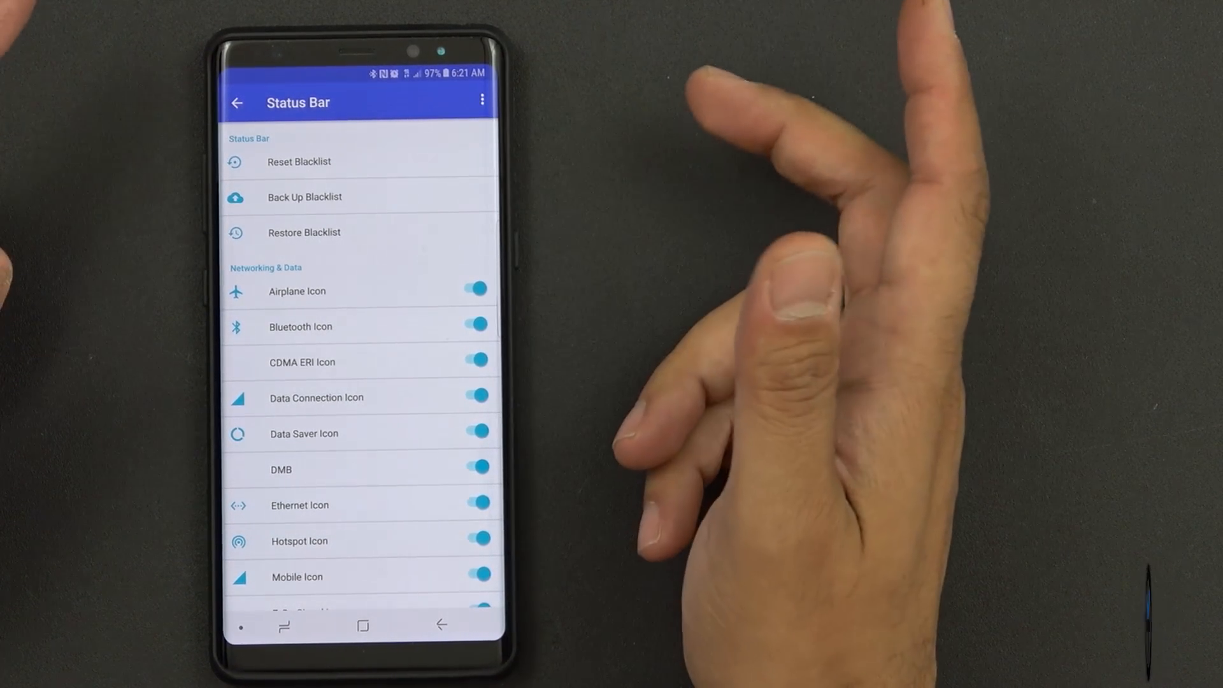
pyautogui.scroll(-3)
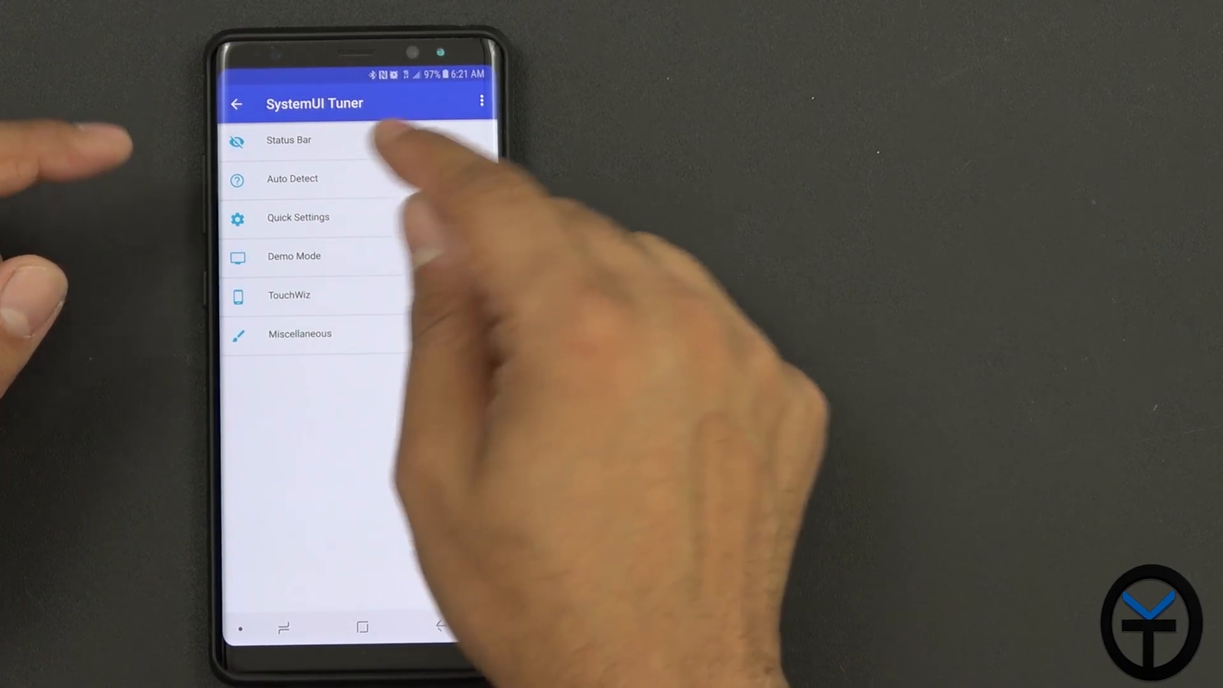
# Step: Glance at Quick Settings tweaks, then scroll through the TouchWiz icon toggles
pyautogui.click(298, 217)
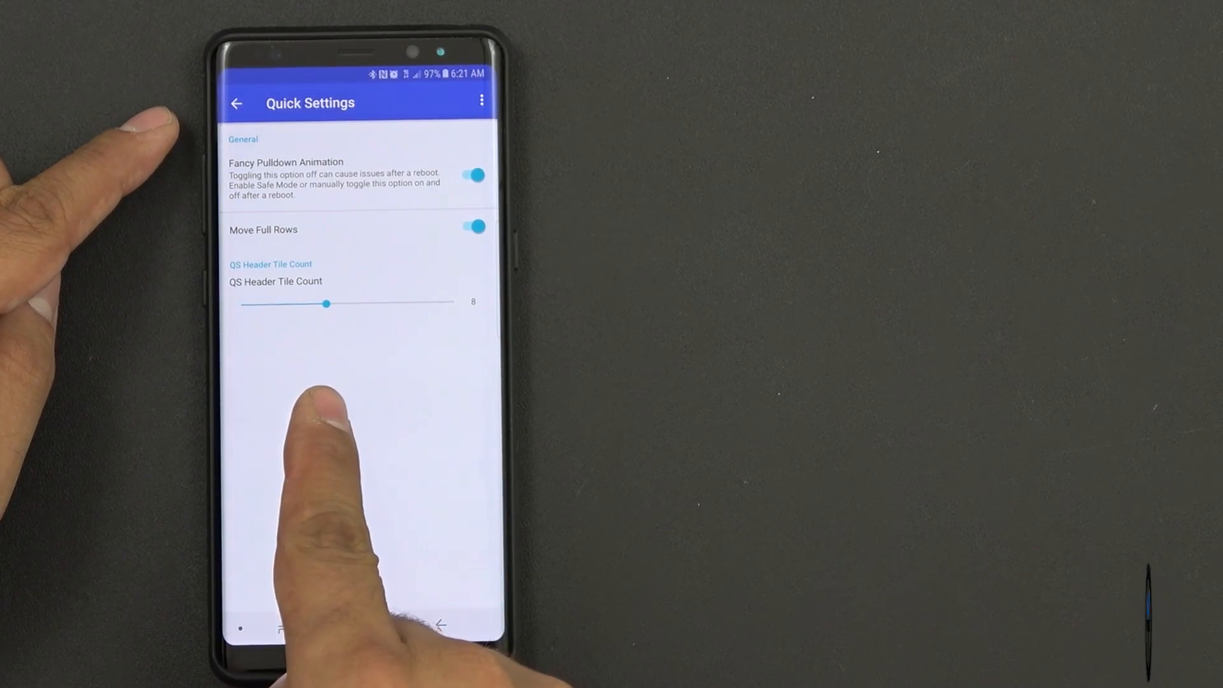
pyautogui.click(237, 102)
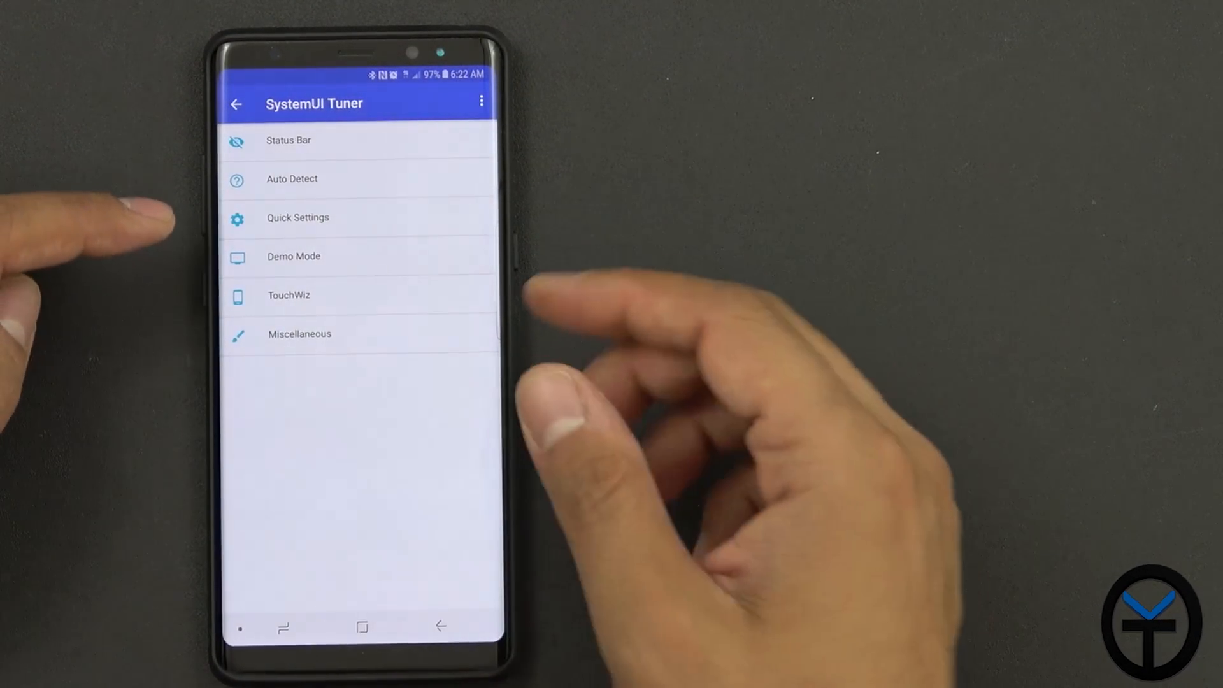
pyautogui.click(288, 295)
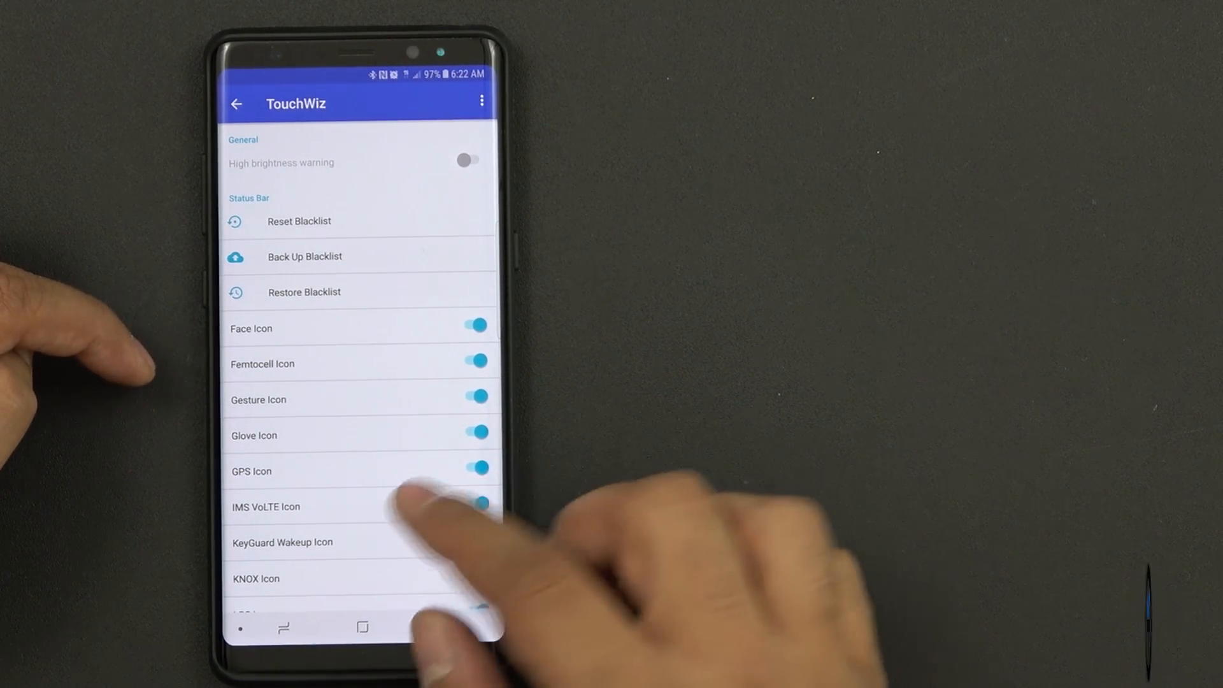
pyautogui.scroll(-3)
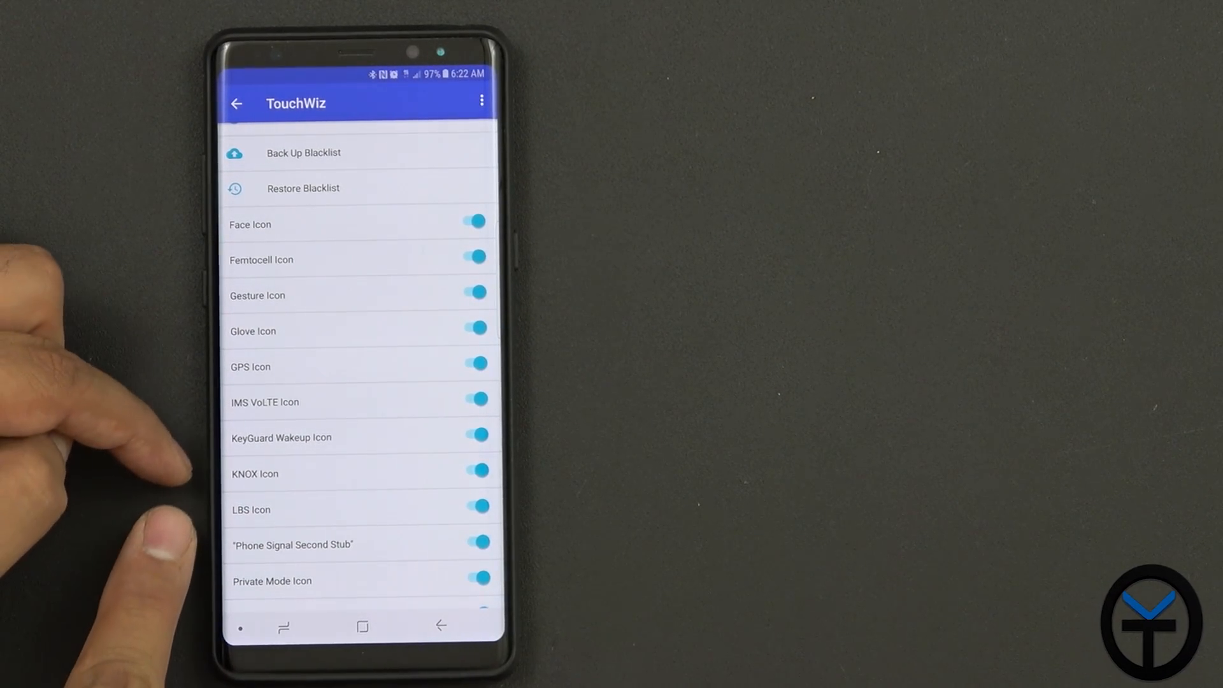
# Step: Browse SystemUI Tuner's Miscellaneous tweaks, with Heads-Up Notifications switched on
pyautogui.click(235, 104)
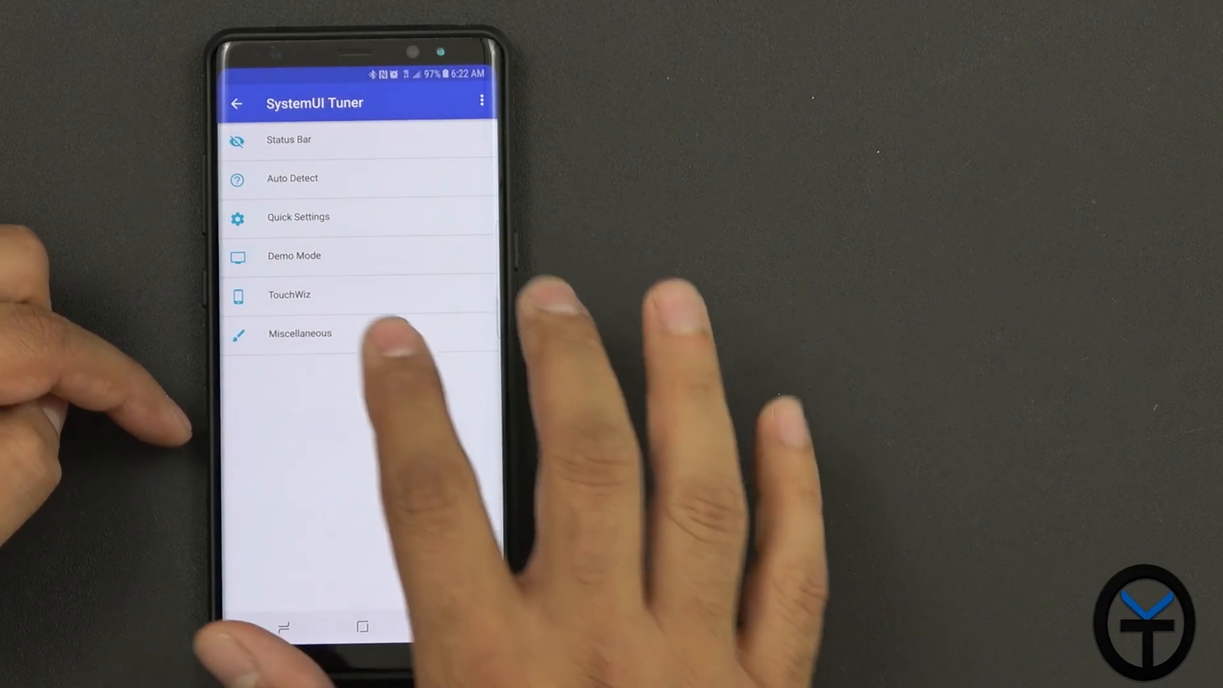
pyautogui.click(300, 333)
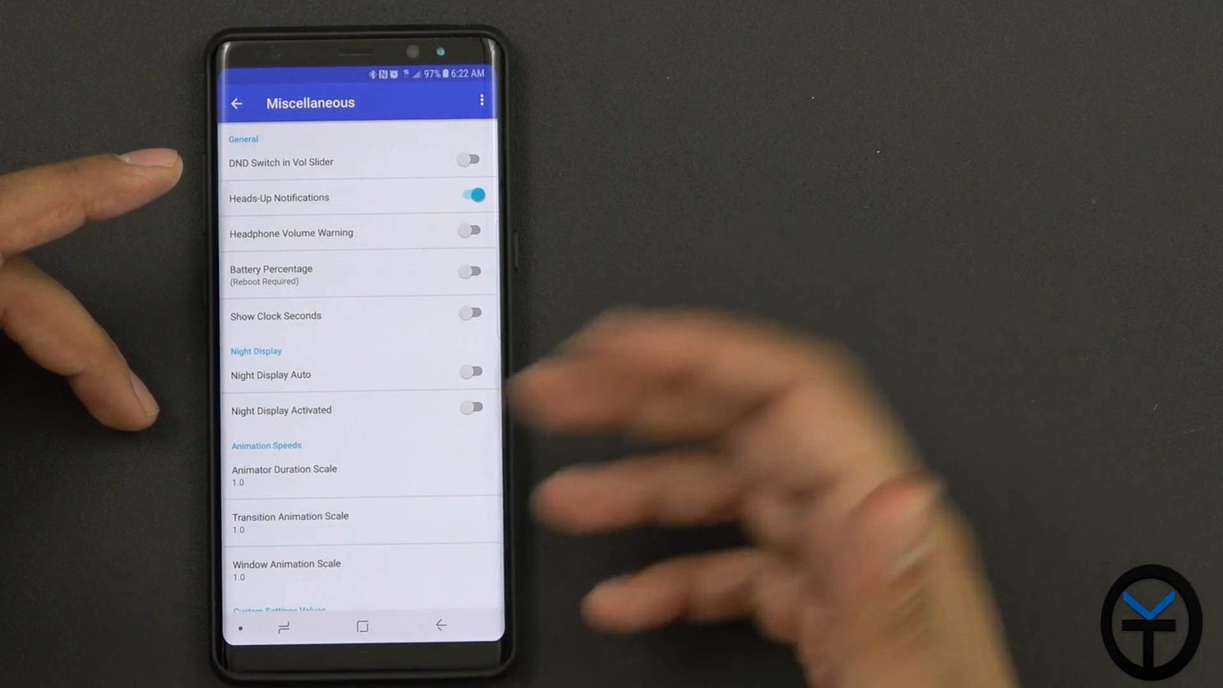
pyautogui.scroll(-3)
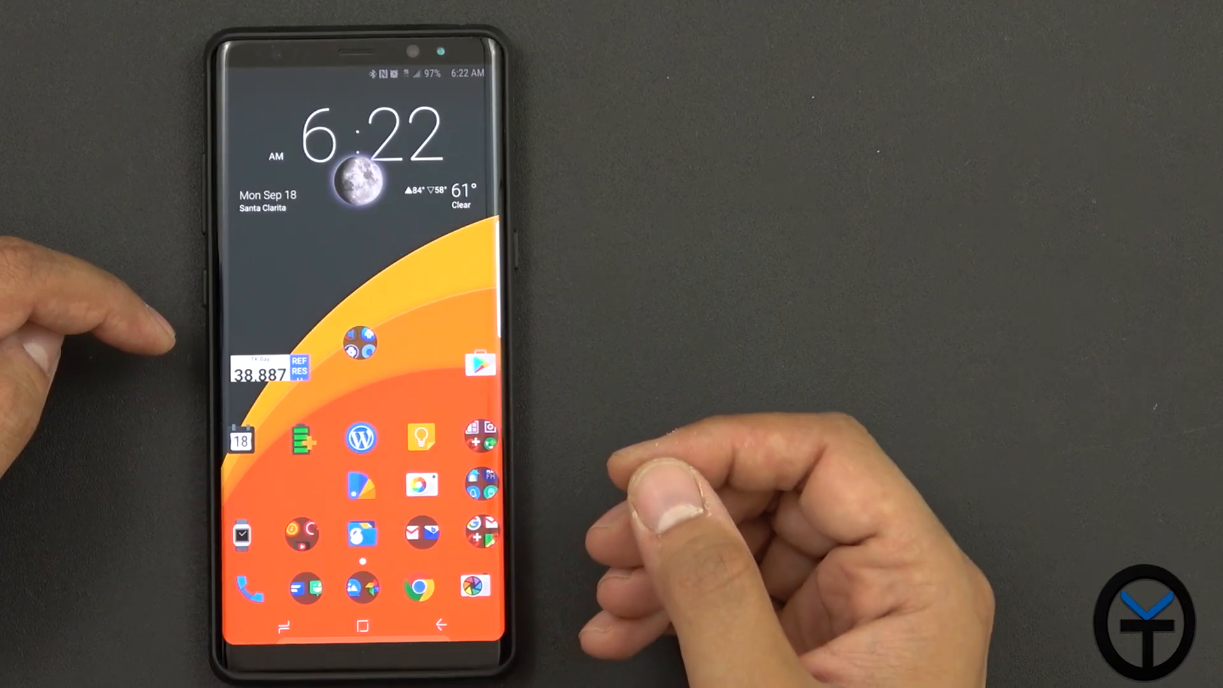
pyautogui.click(359, 341)
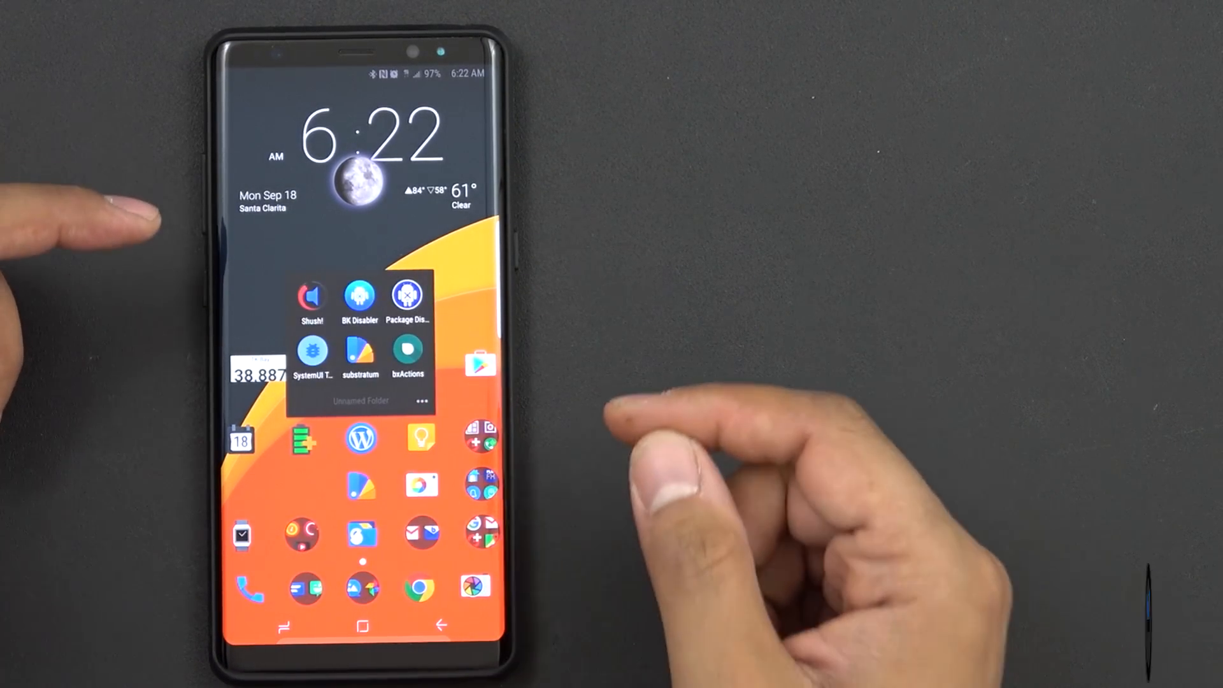
pyautogui.click(312, 305)
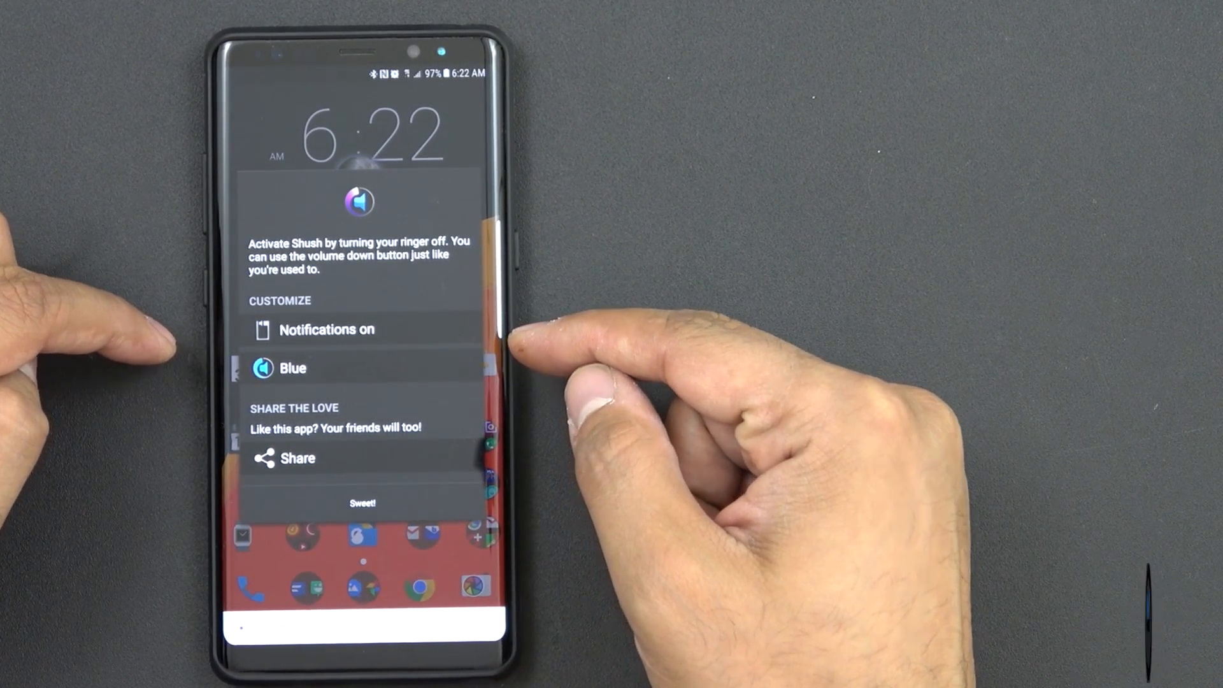
pyautogui.click(293, 367)
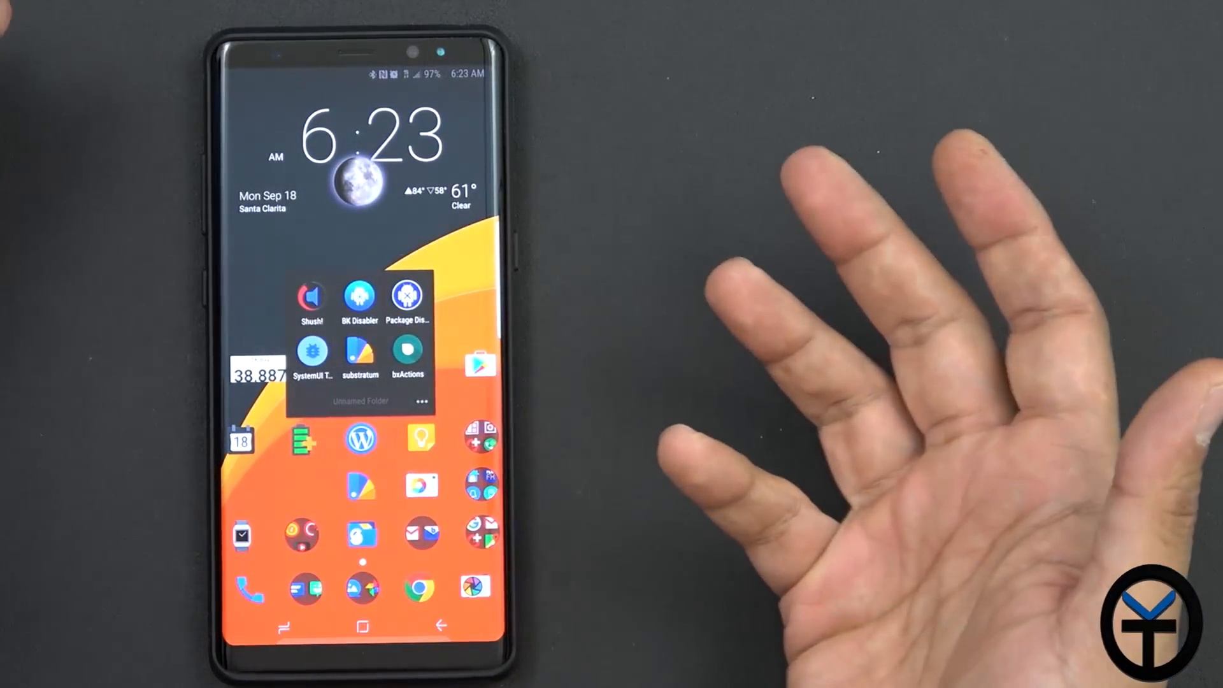
pyautogui.click(359, 343)
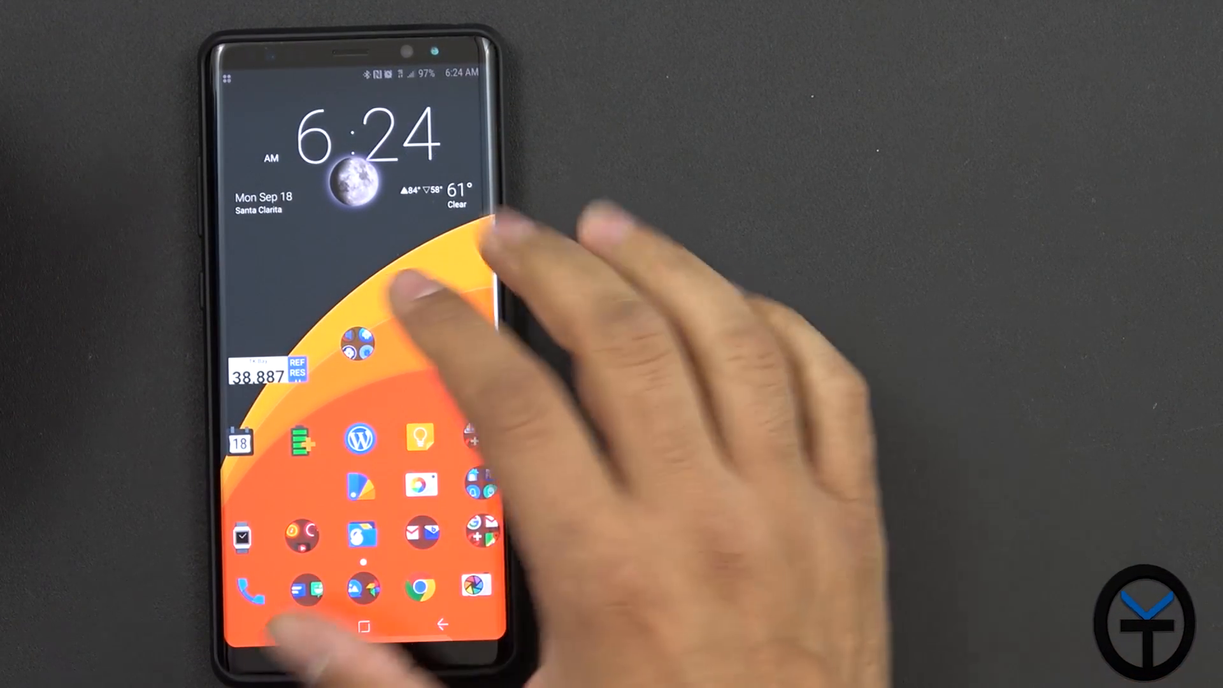
# Step: Launch BK Package Disabler, show the BLOATWARE tab and dismiss the how-to-use tips
pyautogui.click(360, 347)
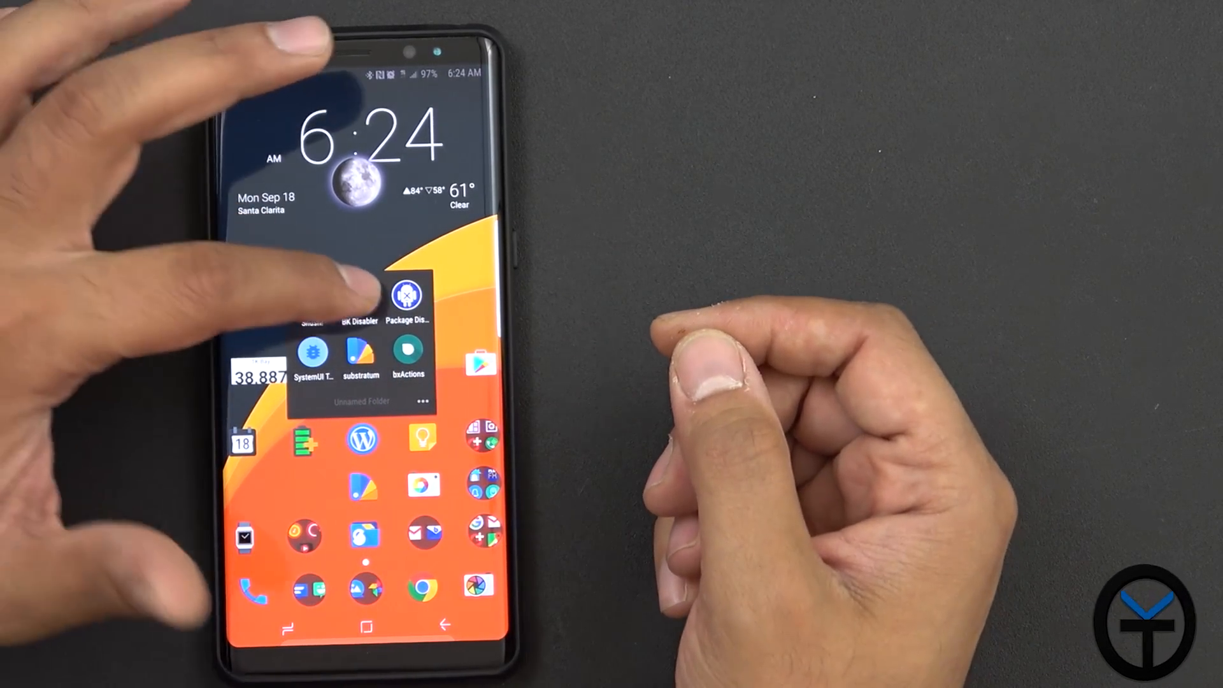
pyautogui.click(407, 296)
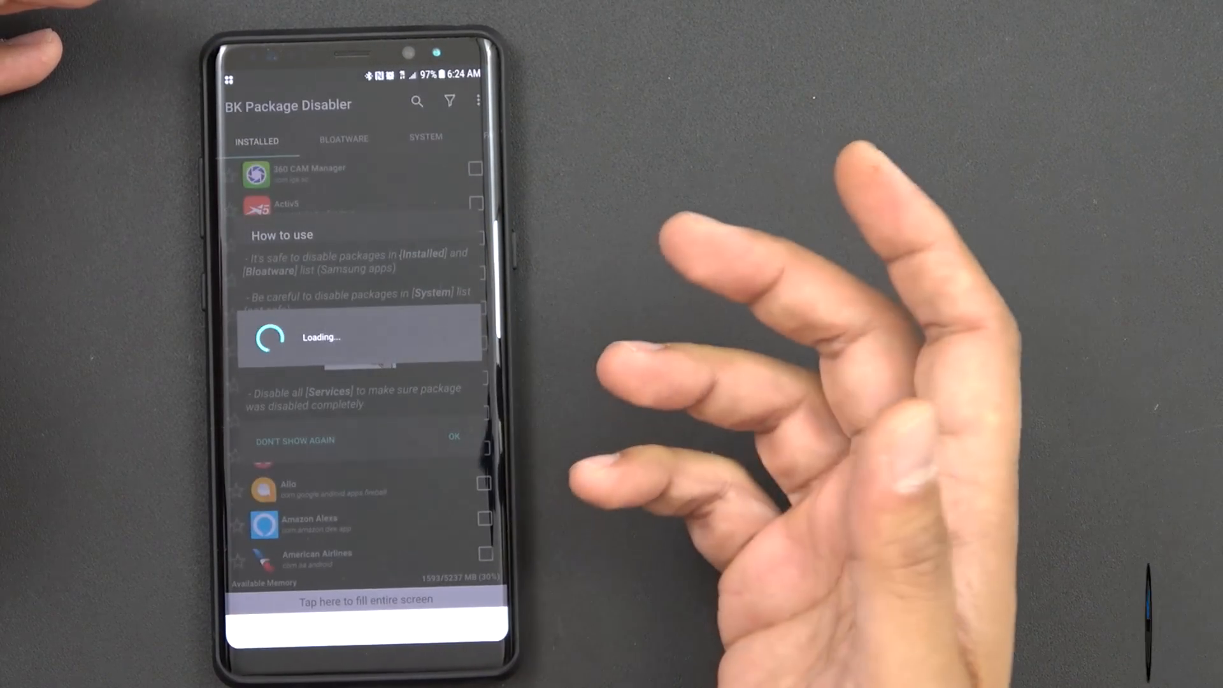
pyautogui.click(344, 138)
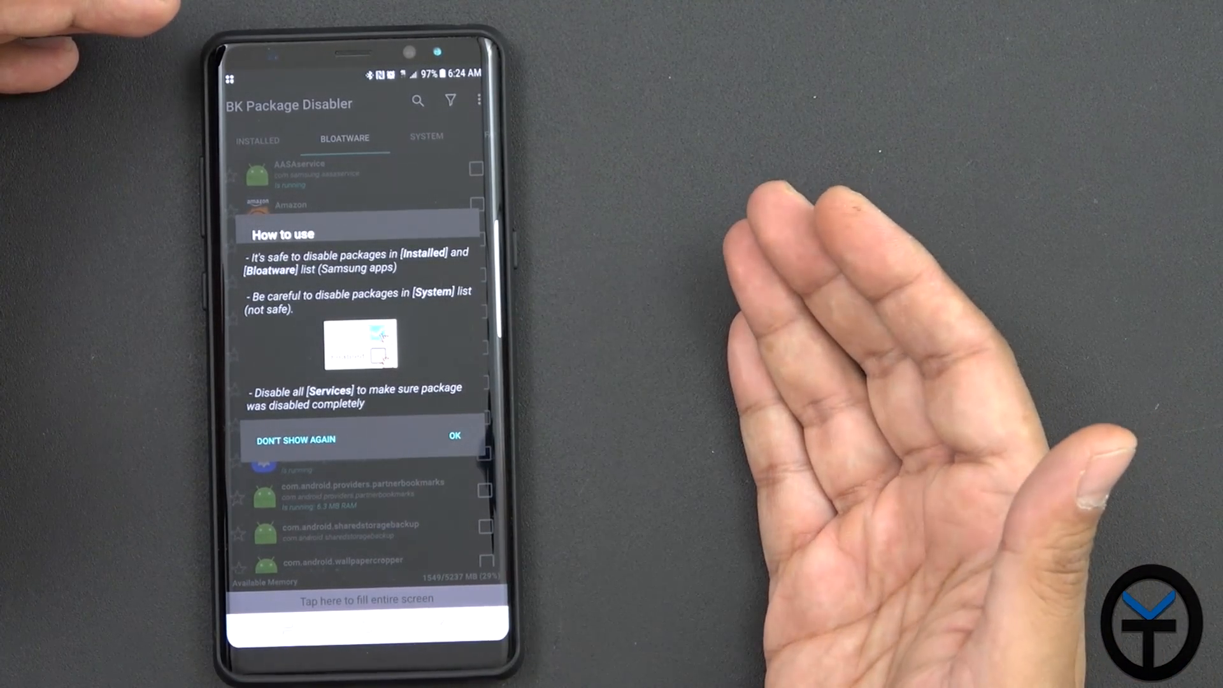
pyautogui.click(454, 435)
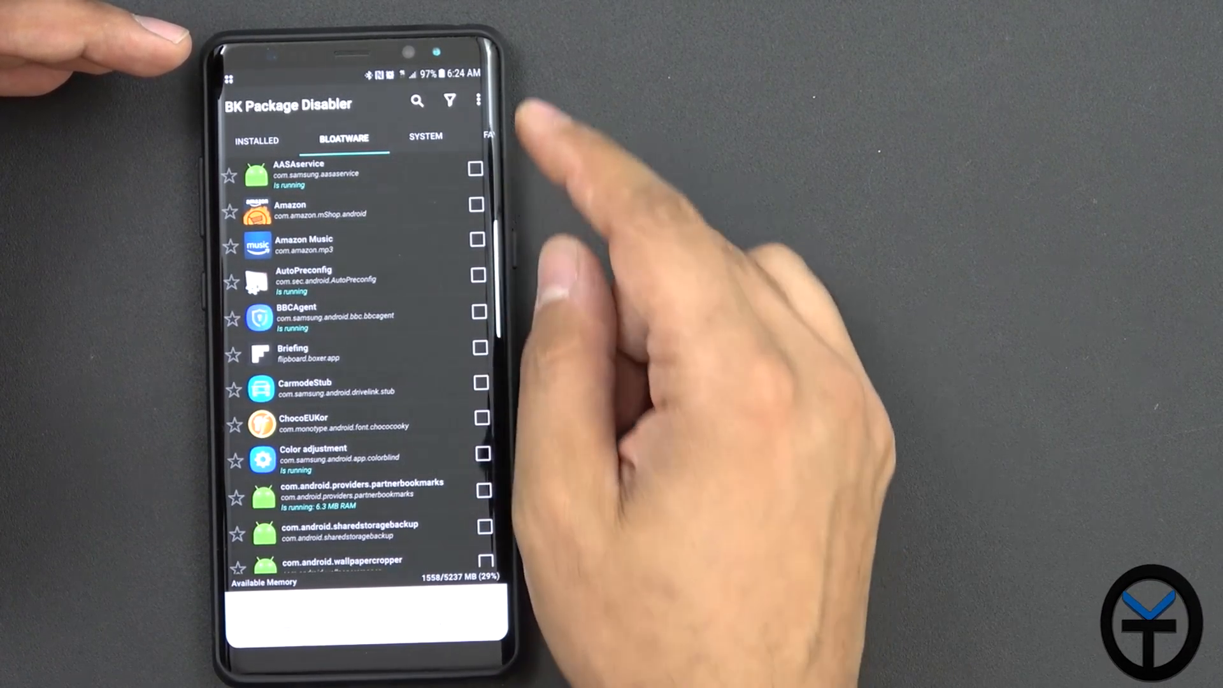
# Step: Start a search across BK Package Disabler's package lists
pyautogui.click(416, 101)
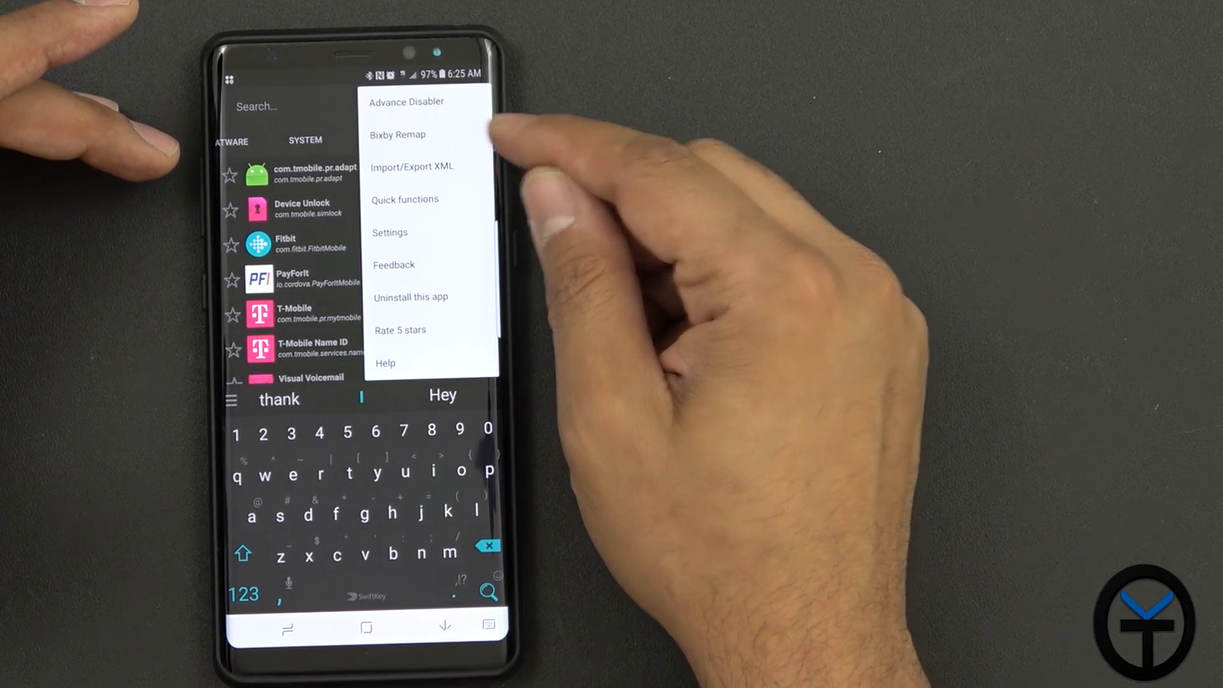
pyautogui.moveTo(522, 203)
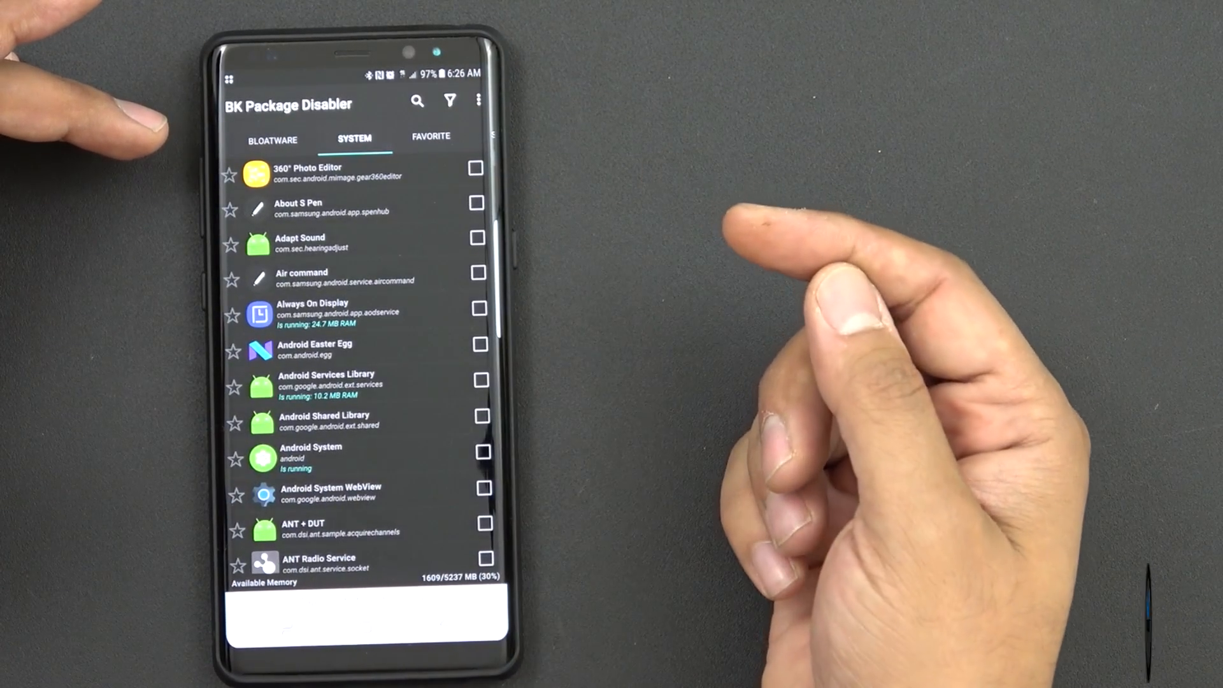
# Step: Switch to the BLOATWARE tab and scroll down through its package list
pyautogui.click(342, 141)
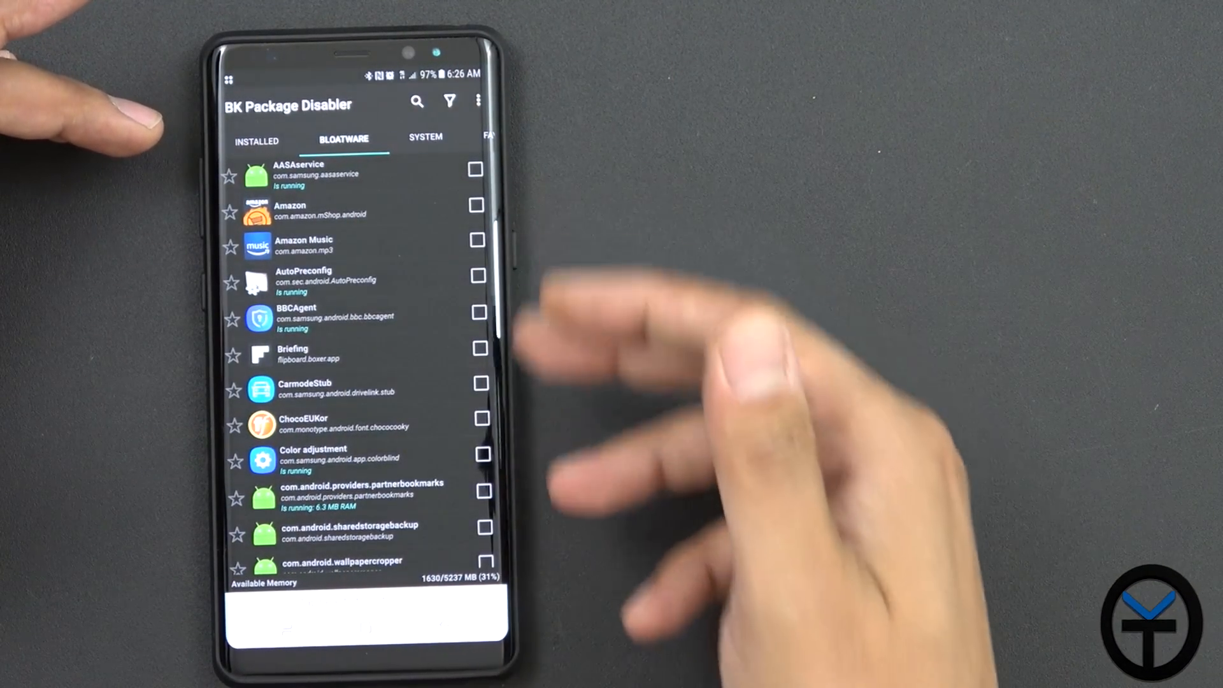
pyautogui.scroll(-3)
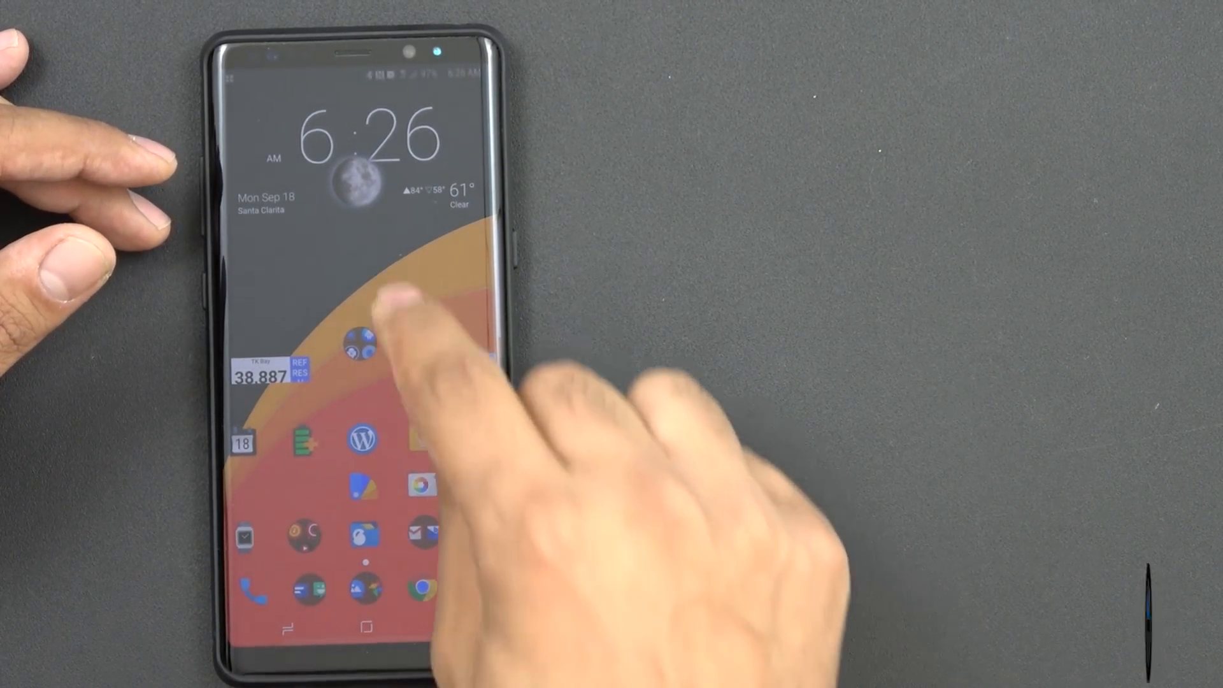
pyautogui.click(359, 343)
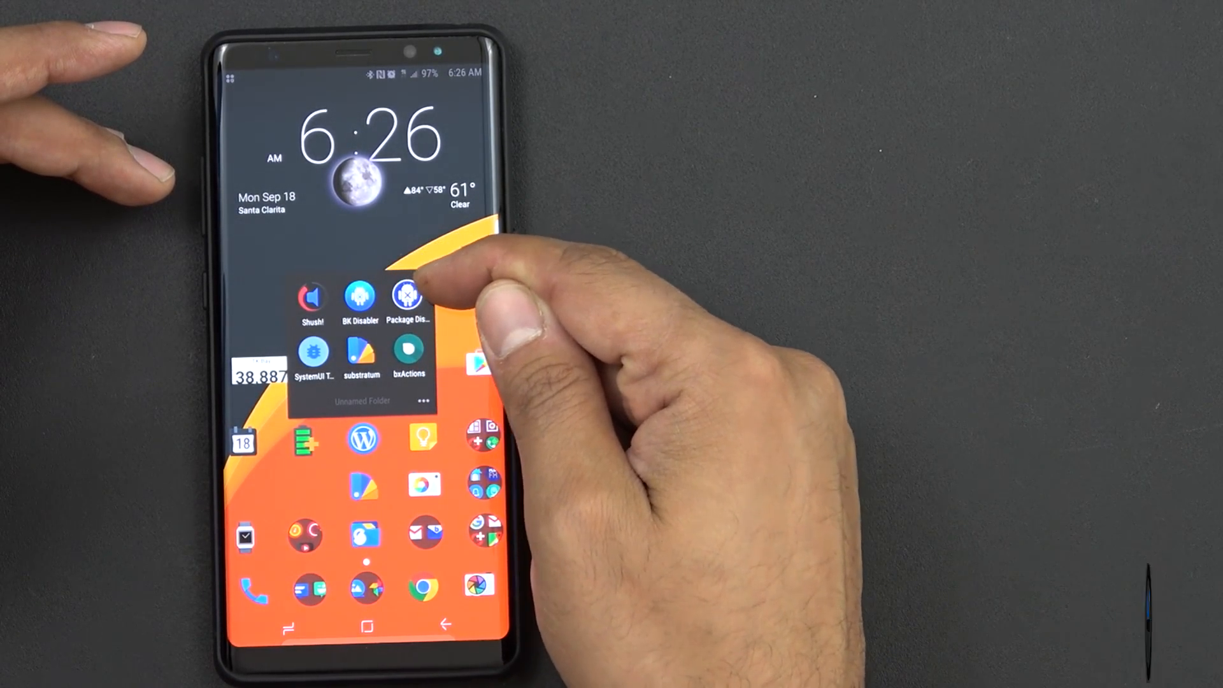
pyautogui.click(409, 360)
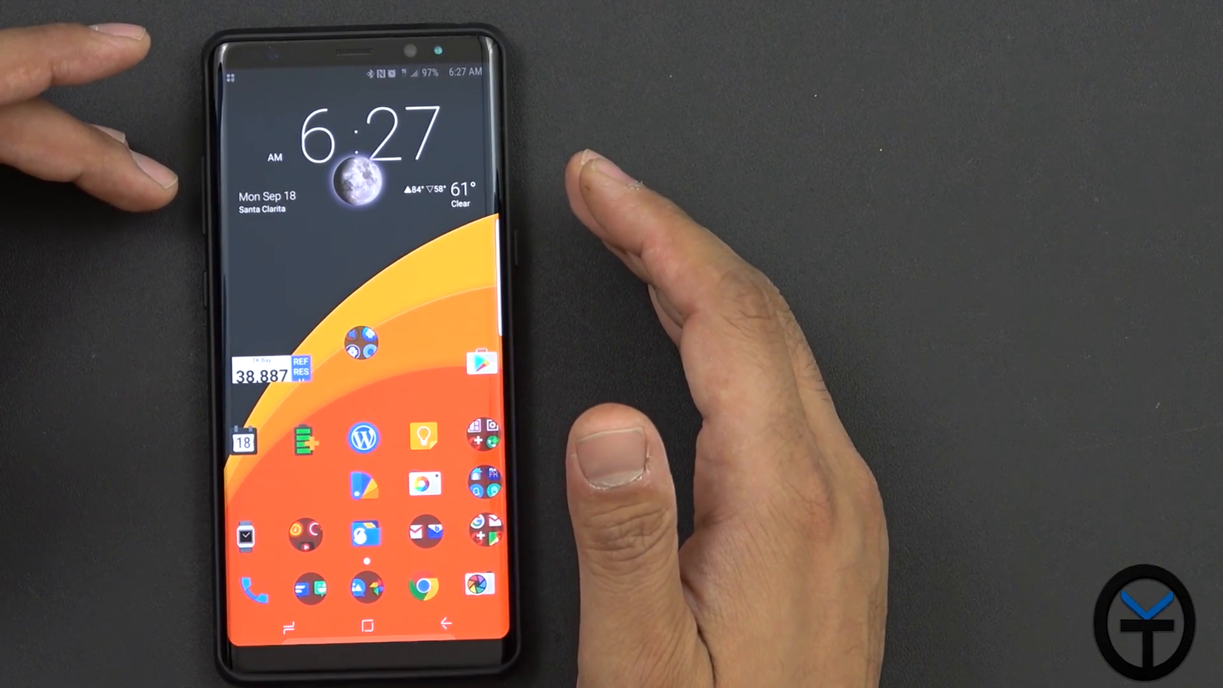
pyautogui.moveTo(546, 273)
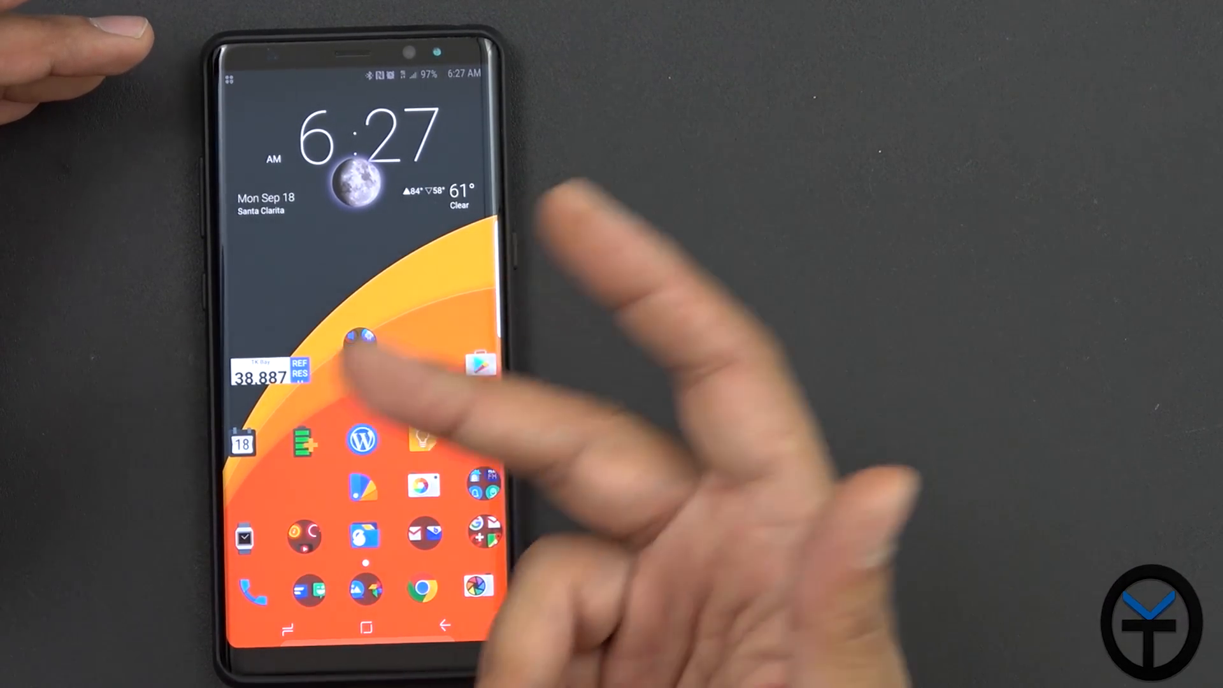
pyautogui.click(360, 343)
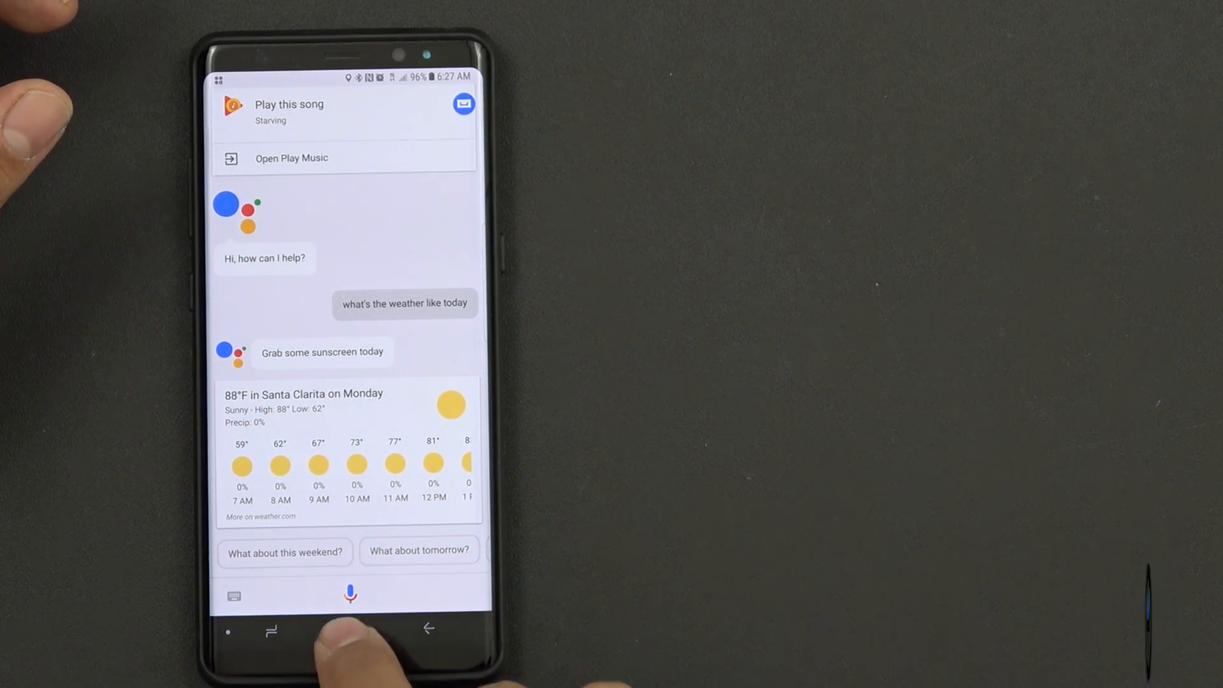
# Step: Dismiss Google Assistant and reopen the home-screen folder listing bxActions
pyautogui.click(351, 629)
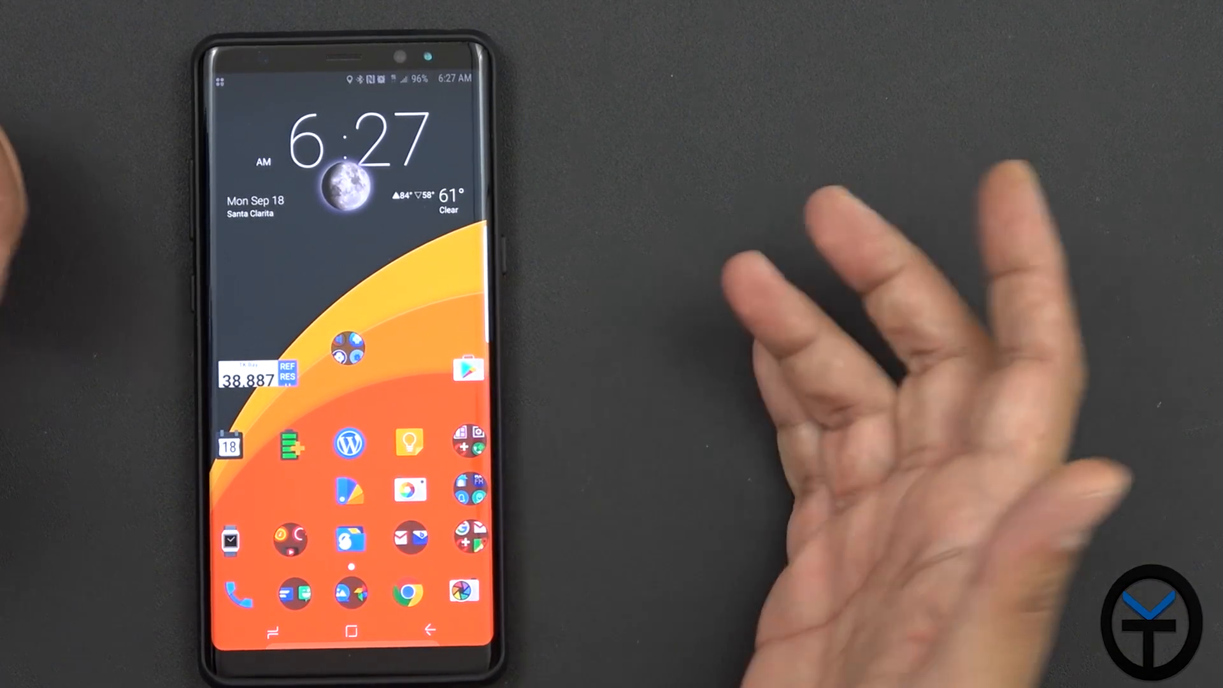
pyautogui.click(349, 350)
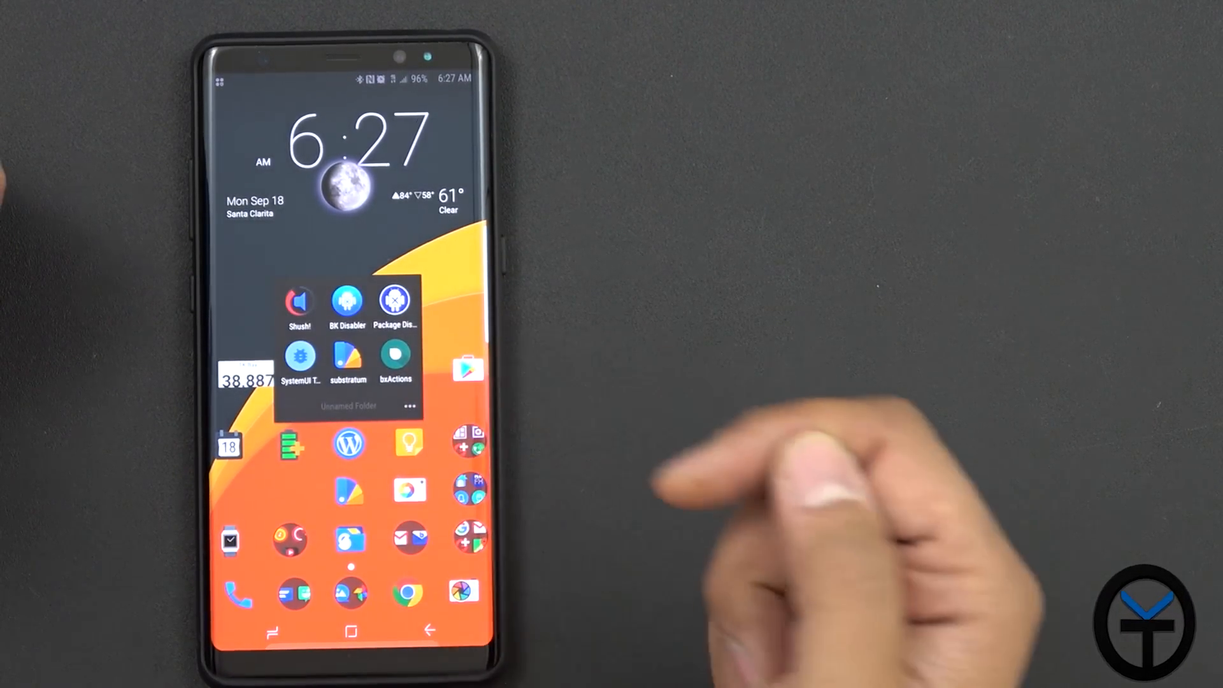